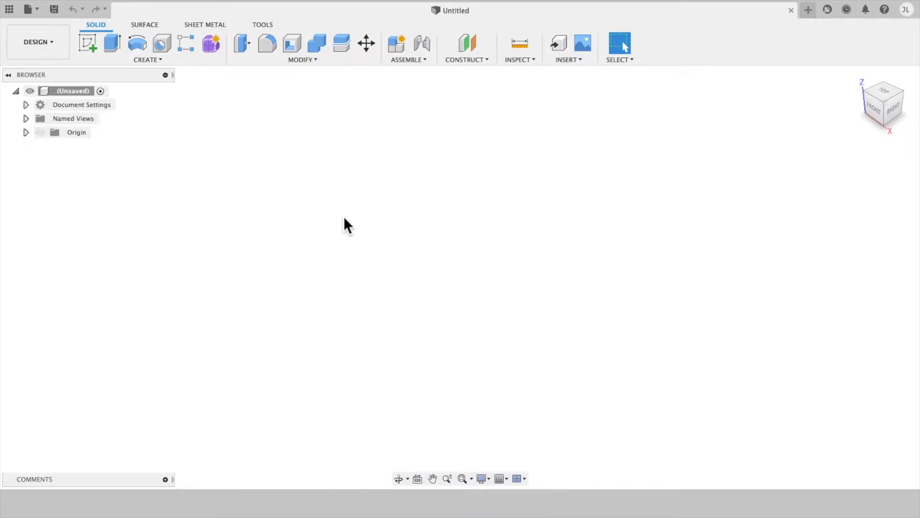
Start a sketch on the top plane and draw a 4.00 x 4.00 center rectangle at the origin
left_click(147, 60)
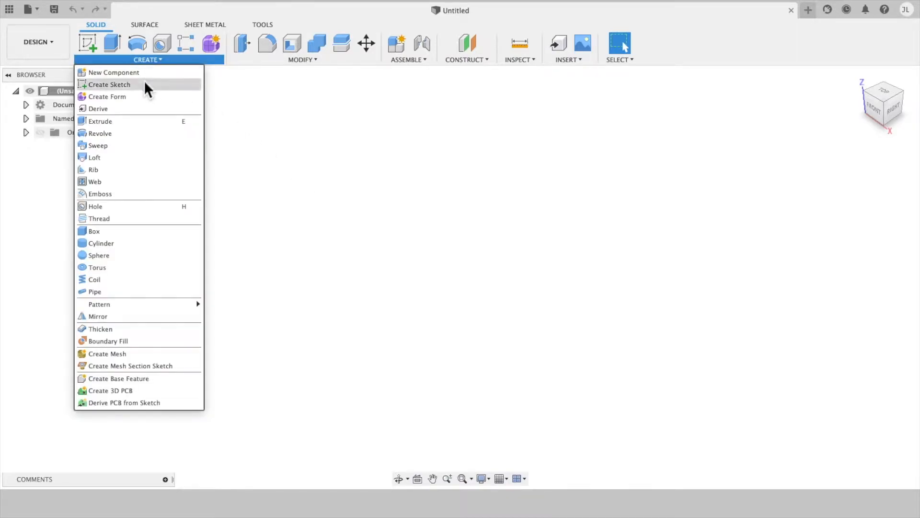
left_click(109, 84)
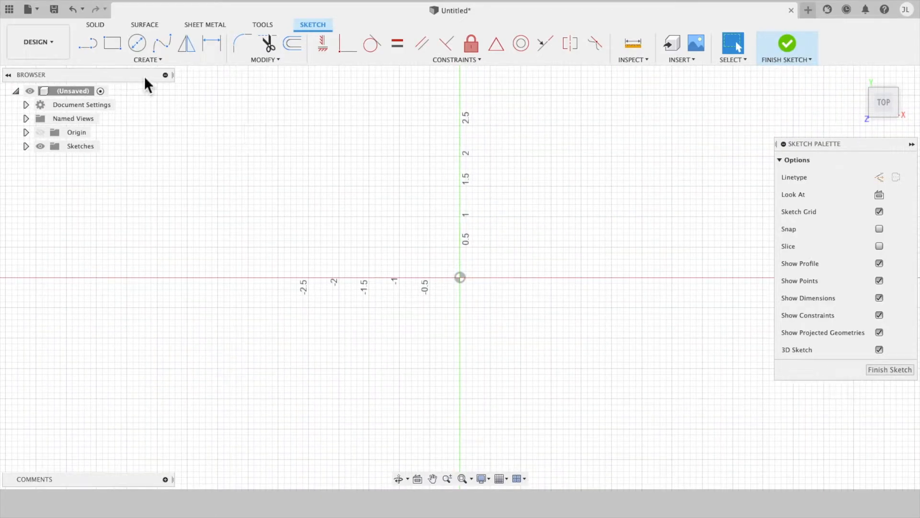
left_click(146, 59)
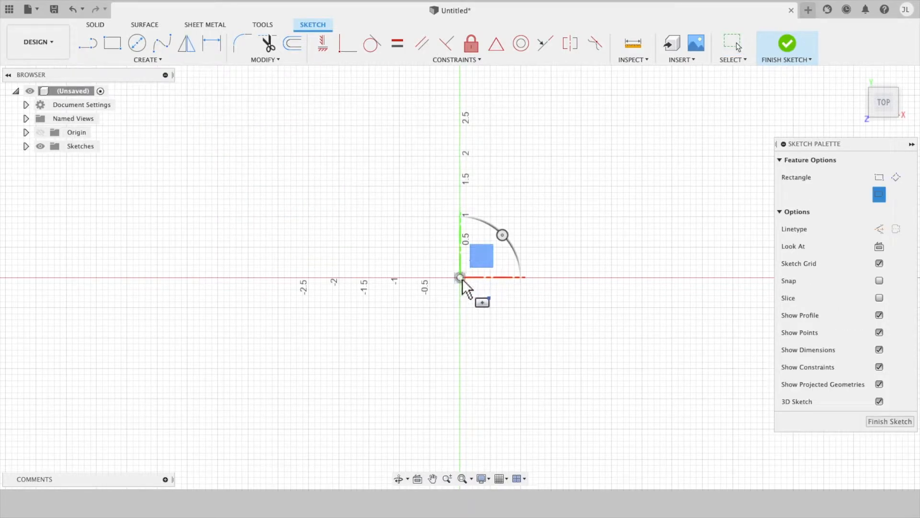
left_click_drag(460, 276, 593, 397)
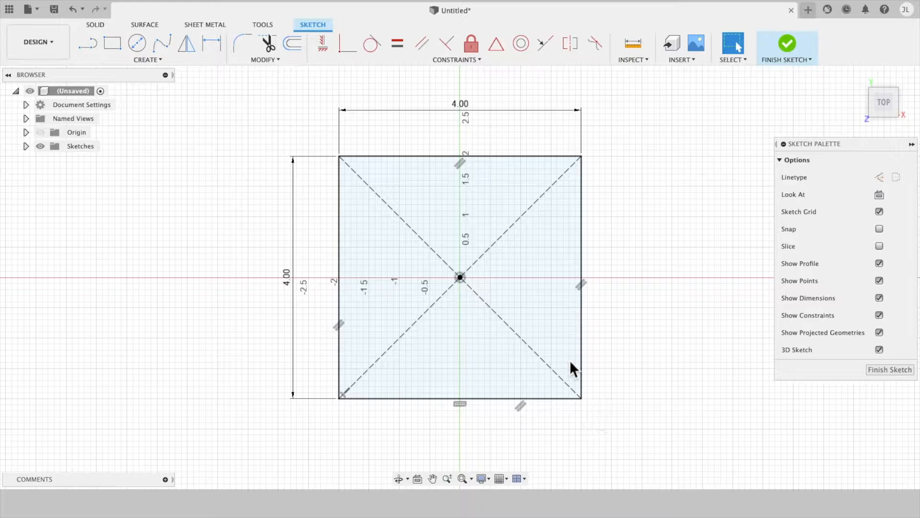
mouse_move(229, 213)
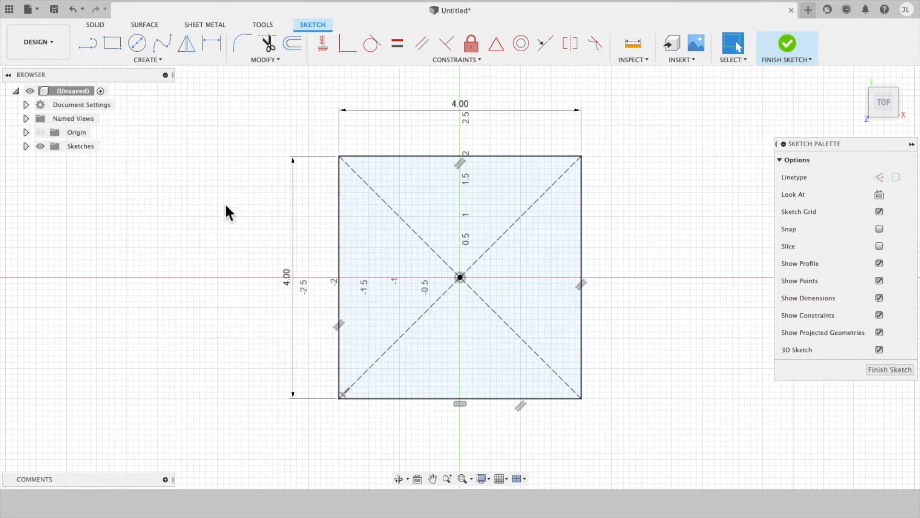
mouse_move(434, 283)
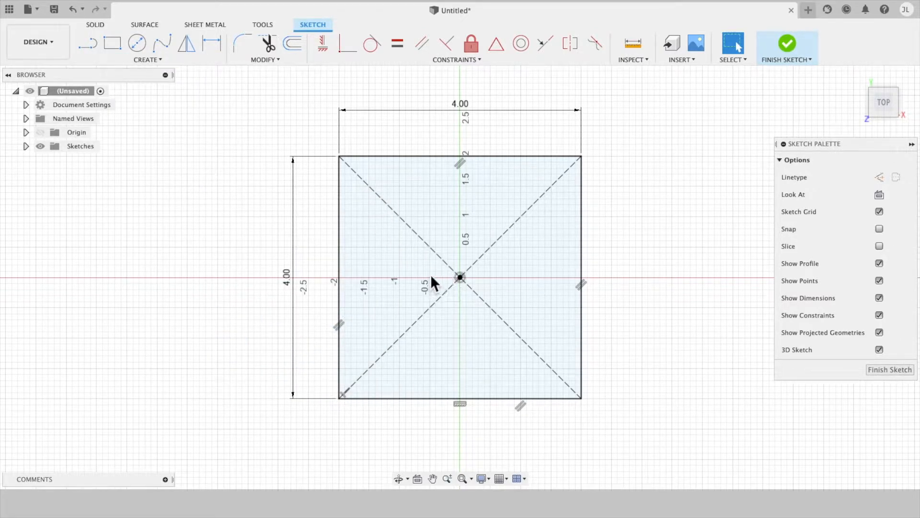
mouse_move(446, 260)
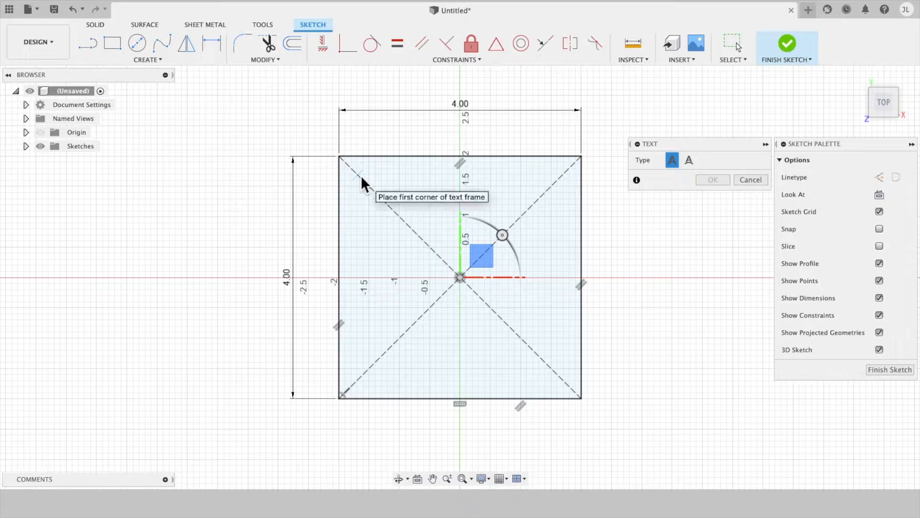
Place 'JL' text across the square in Arial Black at height 2
left_click(358, 175)
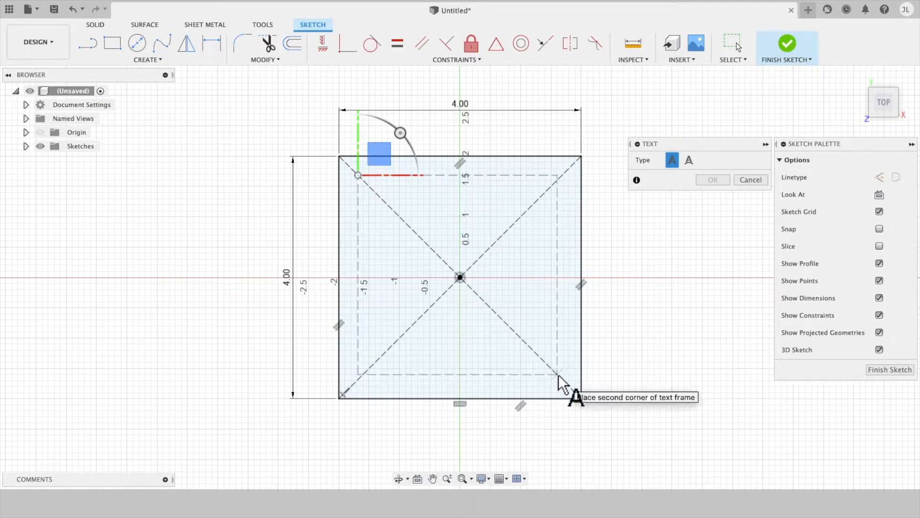
left_click(557, 375)
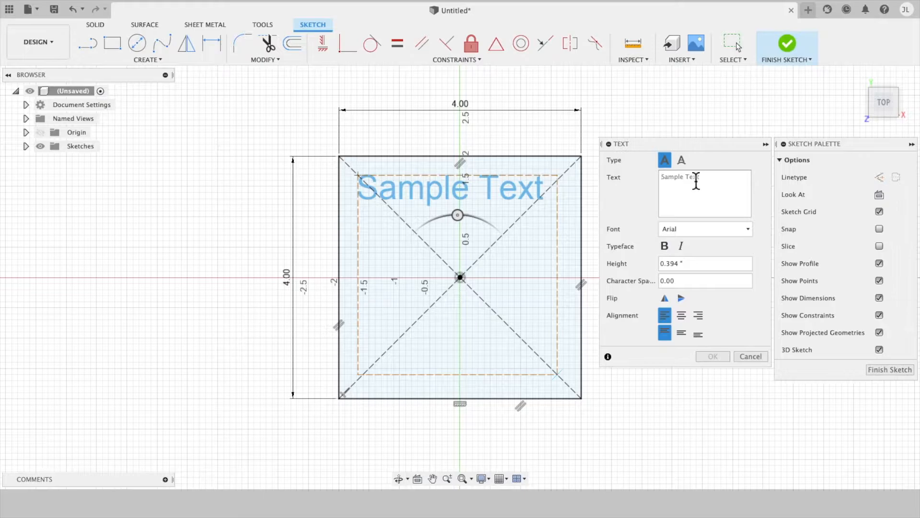
type("J")
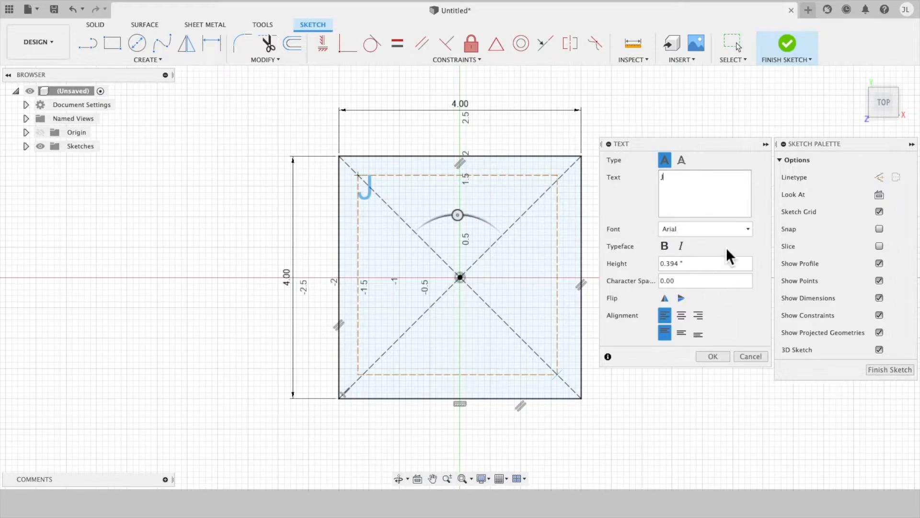
type("L")
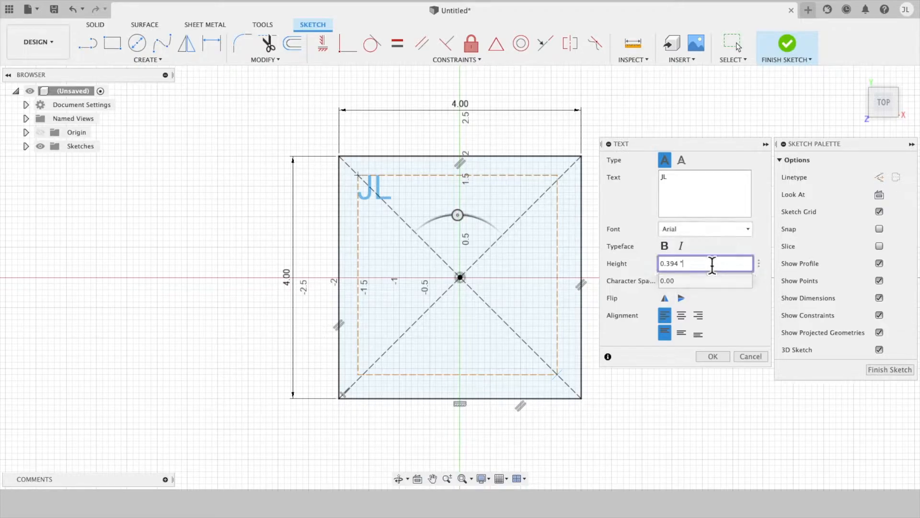
type("3")
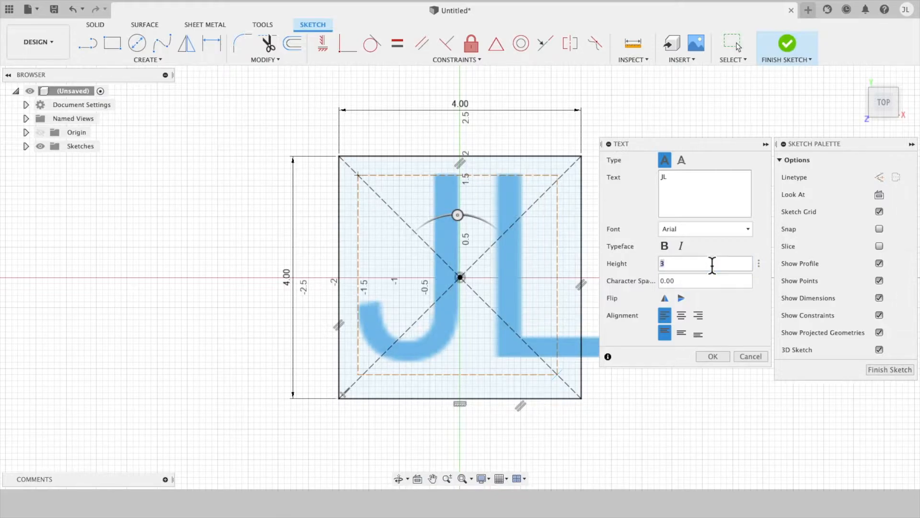
type("2.5")
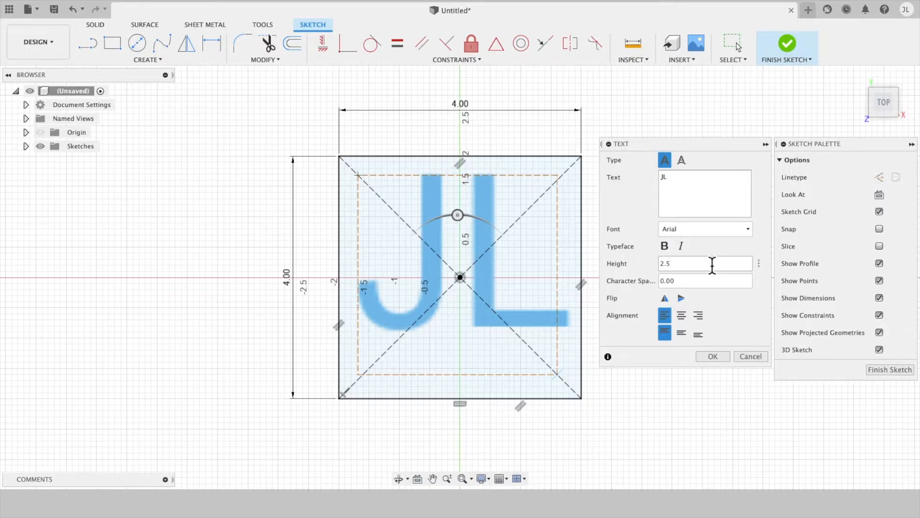
mouse_move(719, 317)
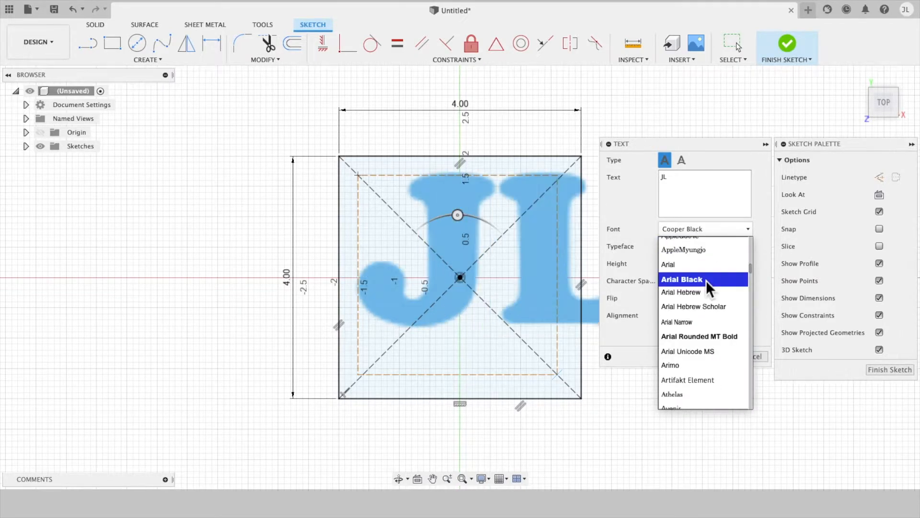
left_click(681, 279)
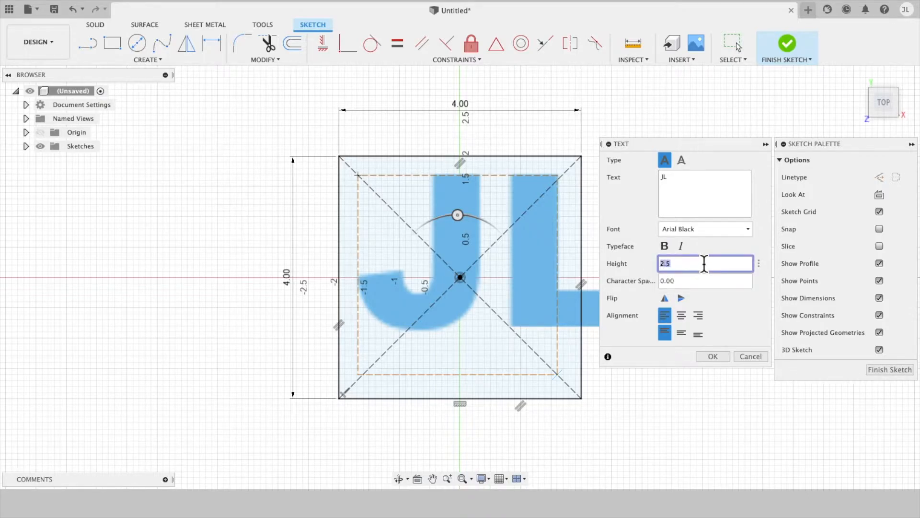
type("2")
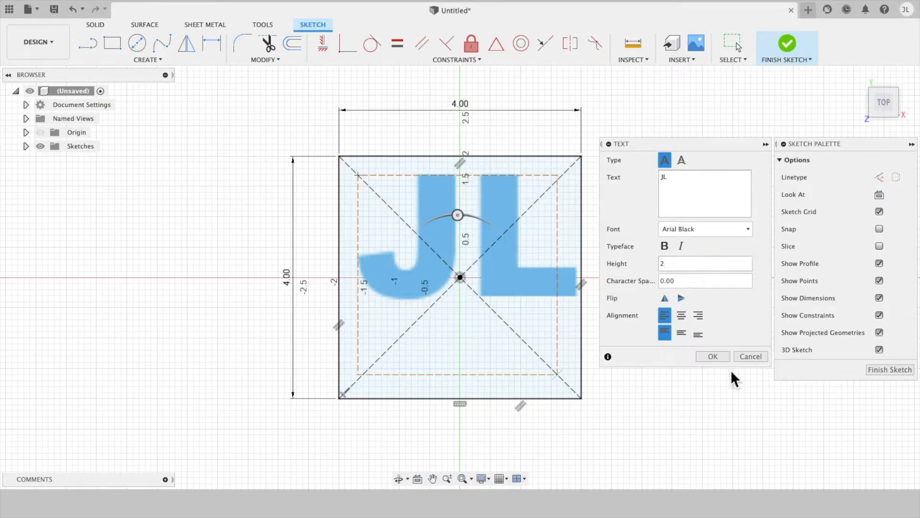
mouse_move(509, 288)
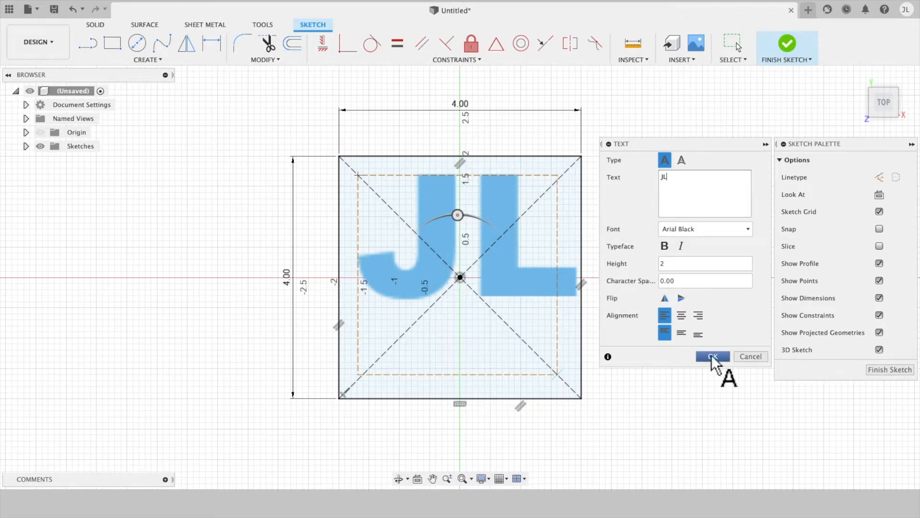
left_click(711, 356)
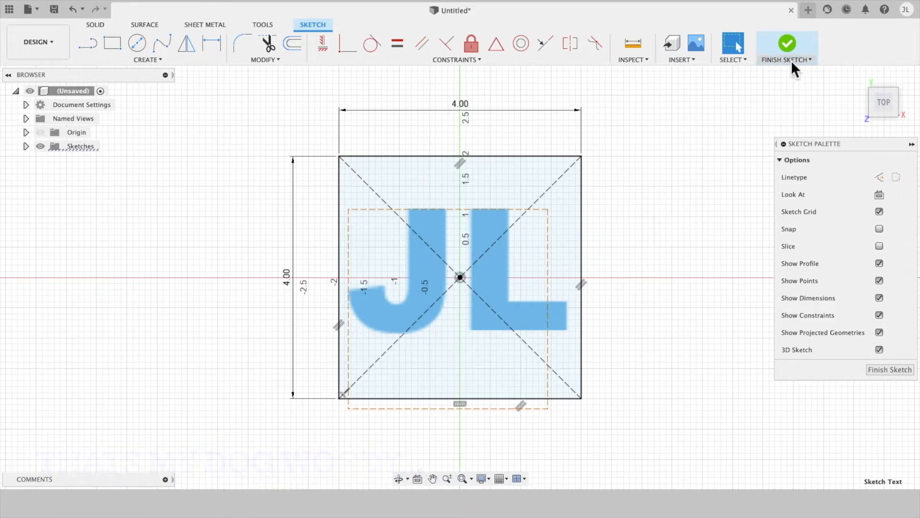
Finish the sketch and extrude the square 0.30 downward as a new body
left_click(787, 44)
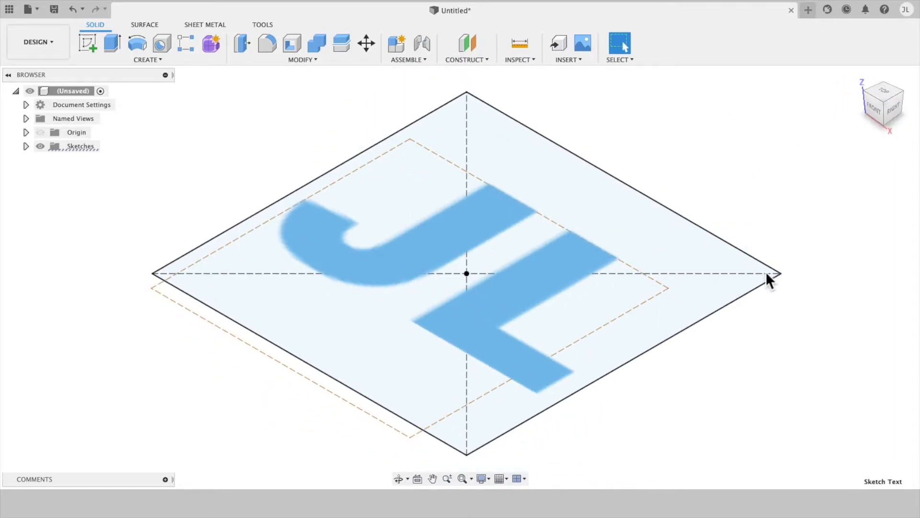
mouse_move(243, 105)
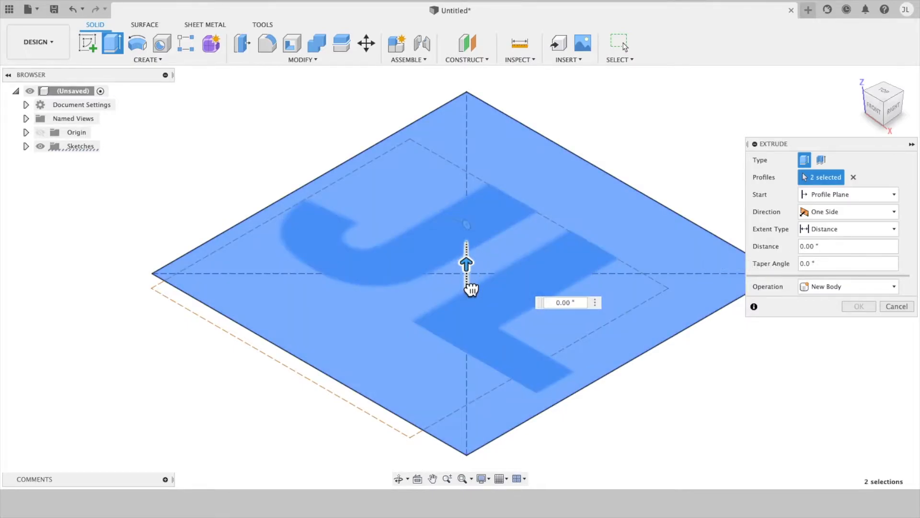
left_click_drag(467, 261, 467, 305)
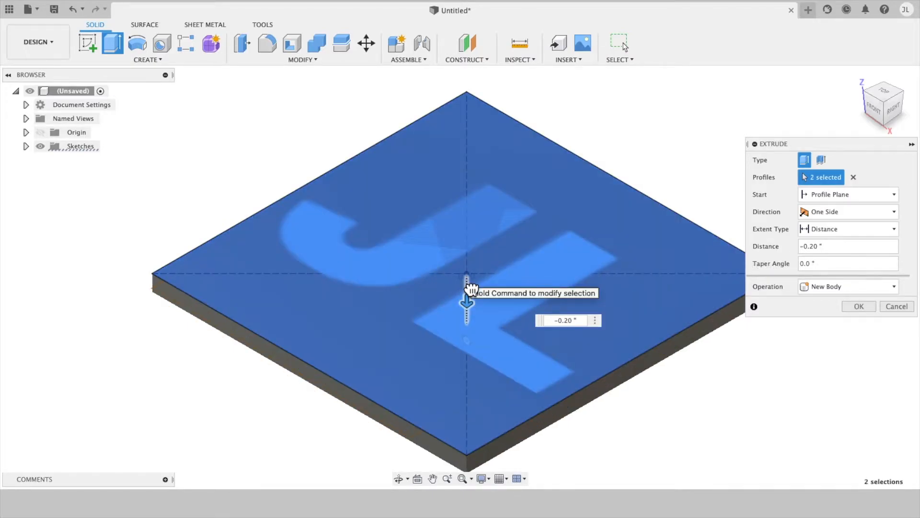
left_click_drag(466, 296, 467, 314)
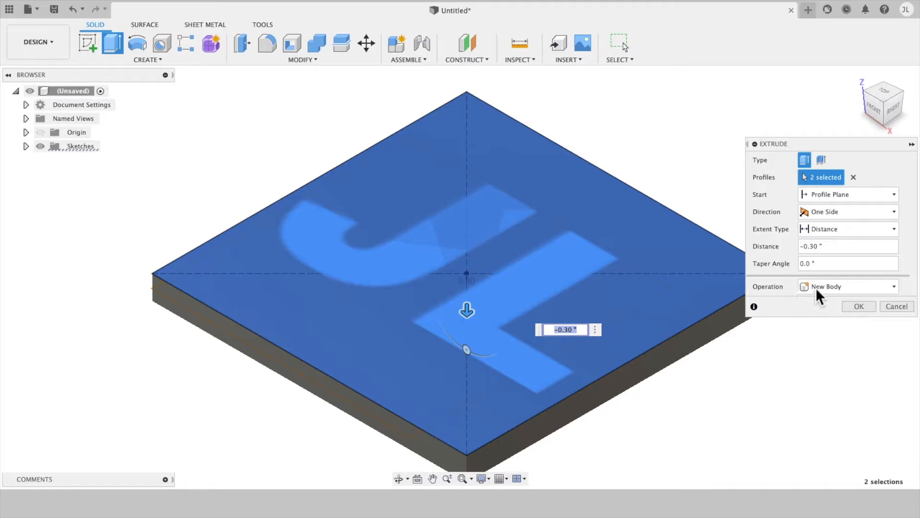
left_click(858, 306)
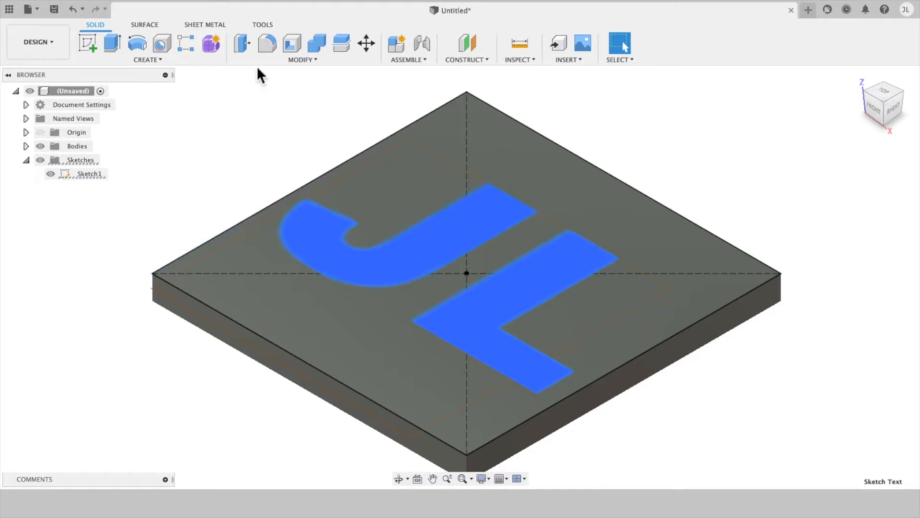
Cut the JL letters 0.20 into the plate, hide Sketch1, and switch to MANUFACTURE
left_click(86, 42)
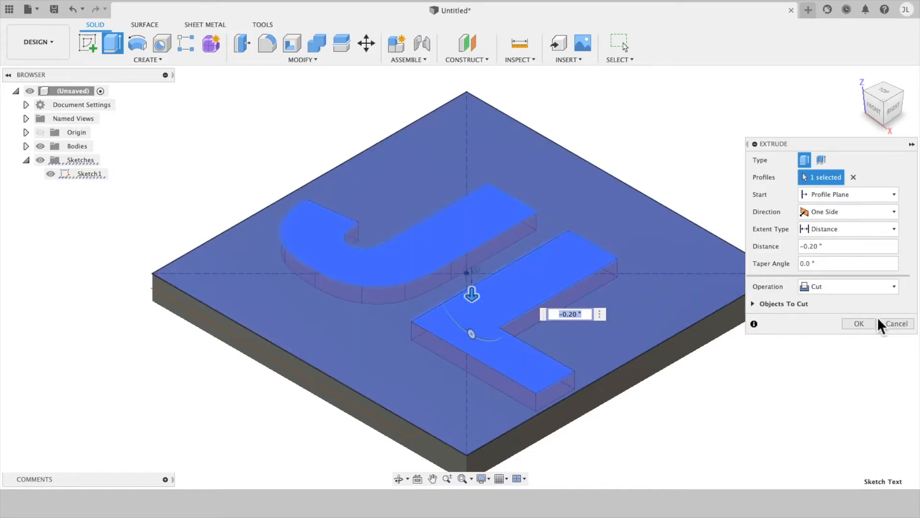
left_click(857, 323)
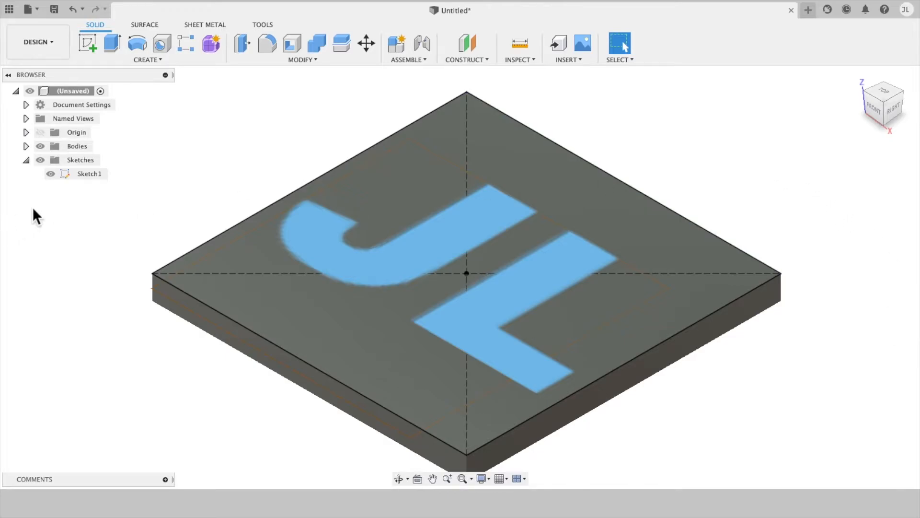
left_click(50, 173)
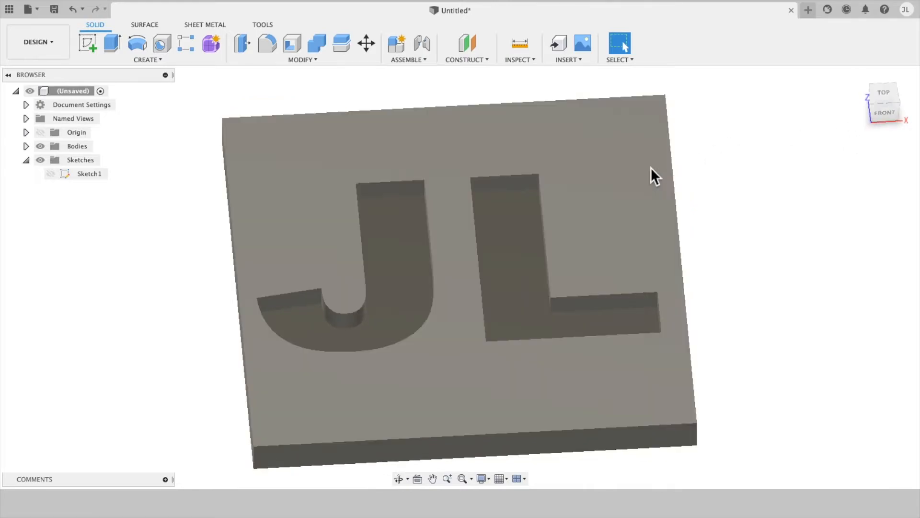
left_click(35, 41)
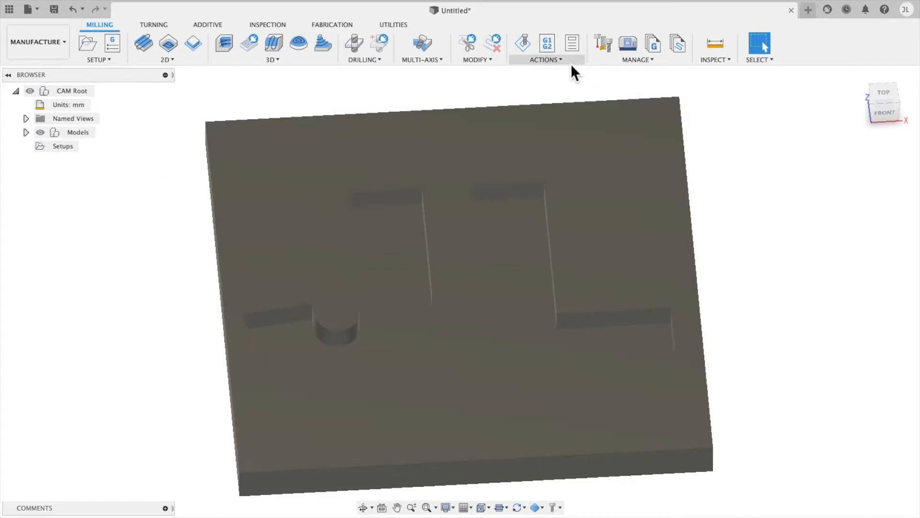
left_click(637, 48)
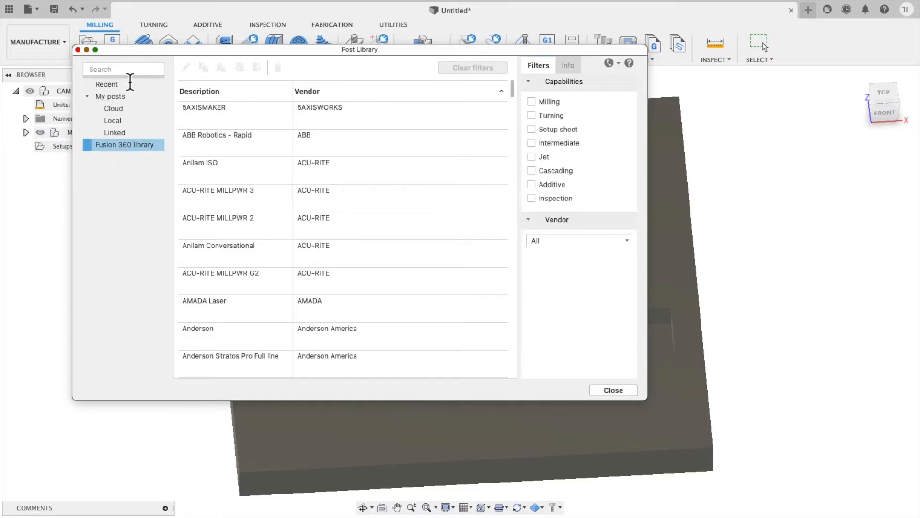
type("stepc")
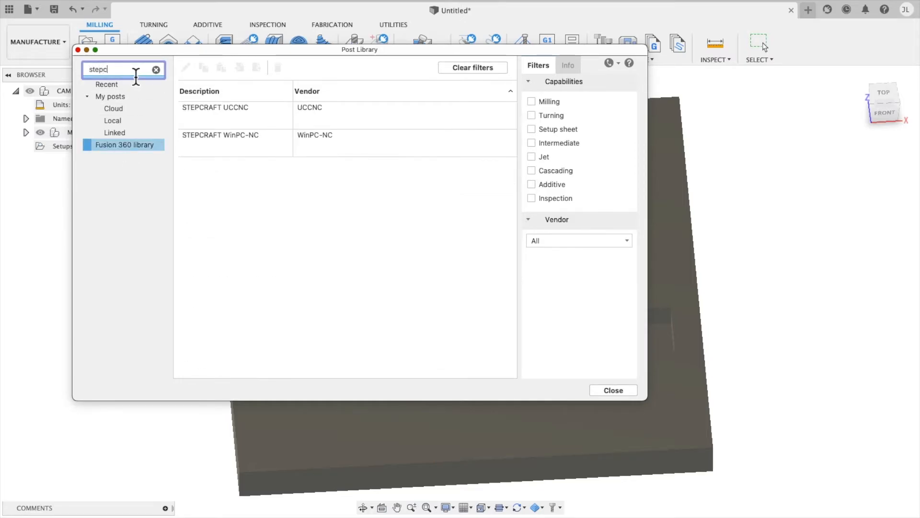
type("raft")
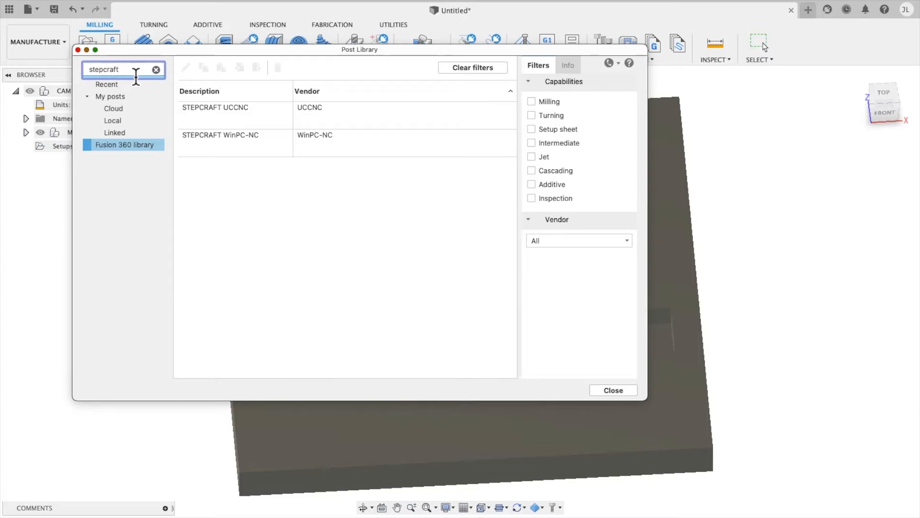
left_click(234, 115)
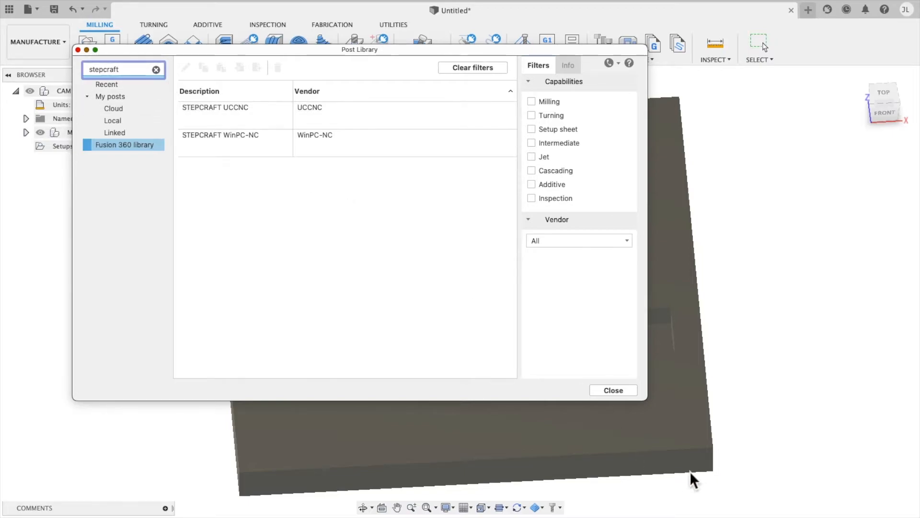
left_click(612, 390)
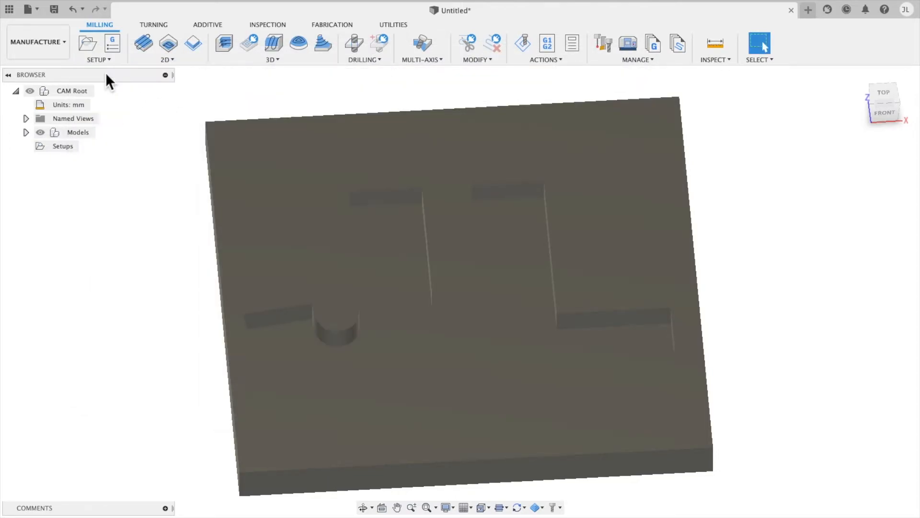
Create Setup1 on the Generic 3-axis machine with Z home position at -10 mm
left_click(87, 43)
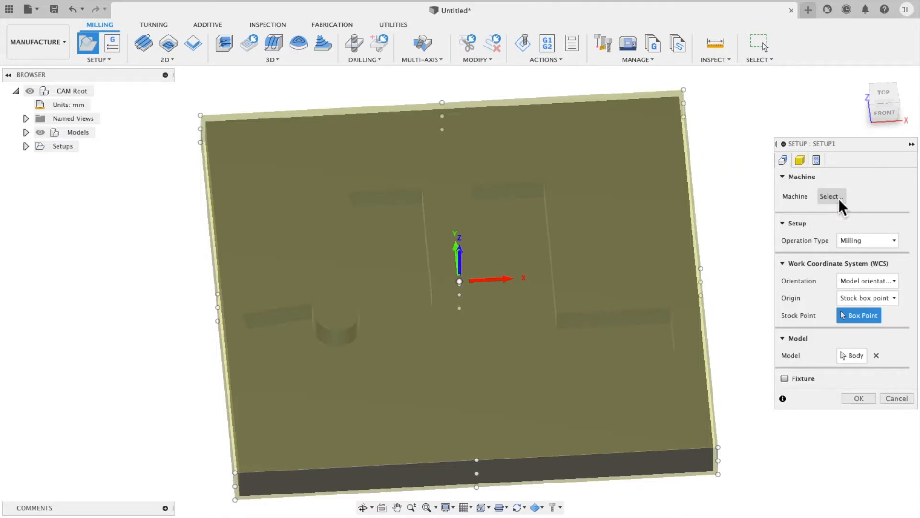
left_click(832, 196)
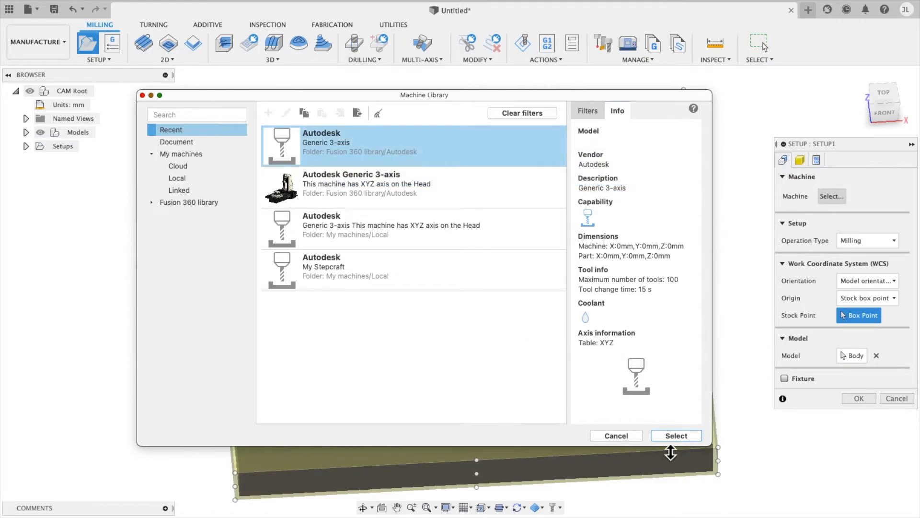
left_click(675, 435)
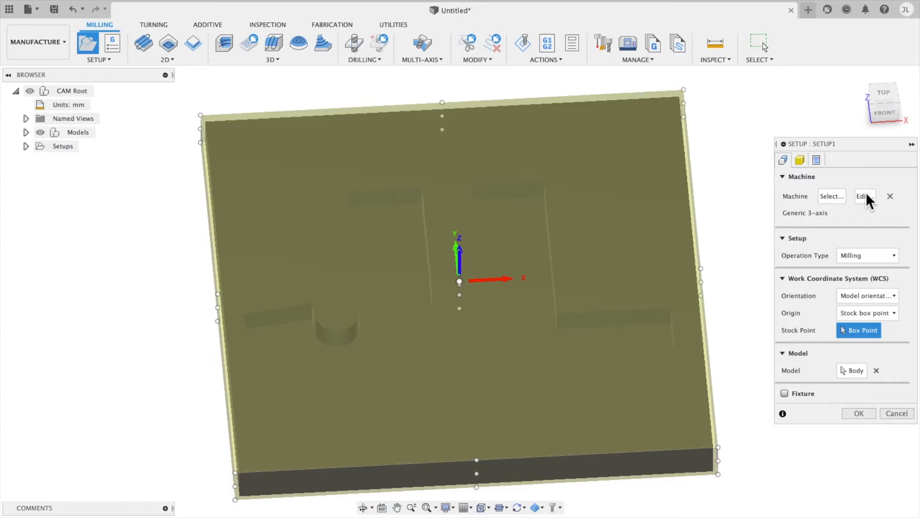
left_click(864, 196)
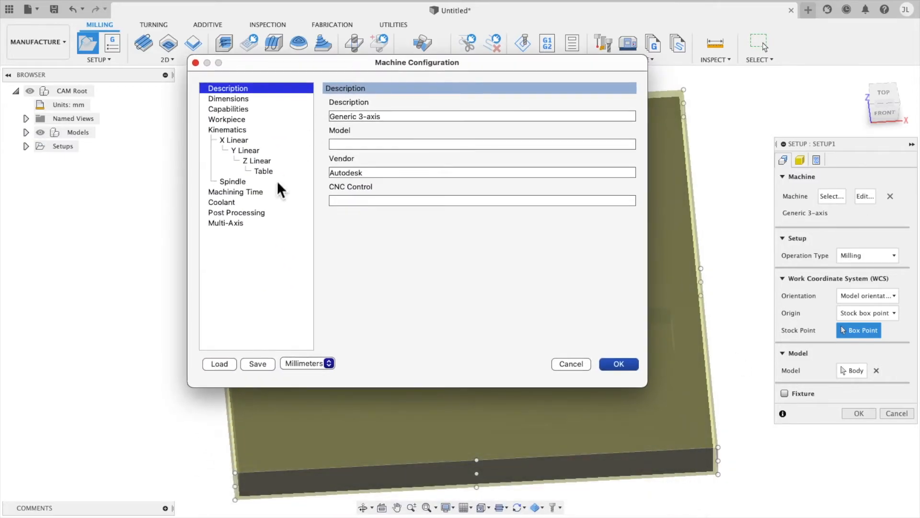
left_click(256, 160)
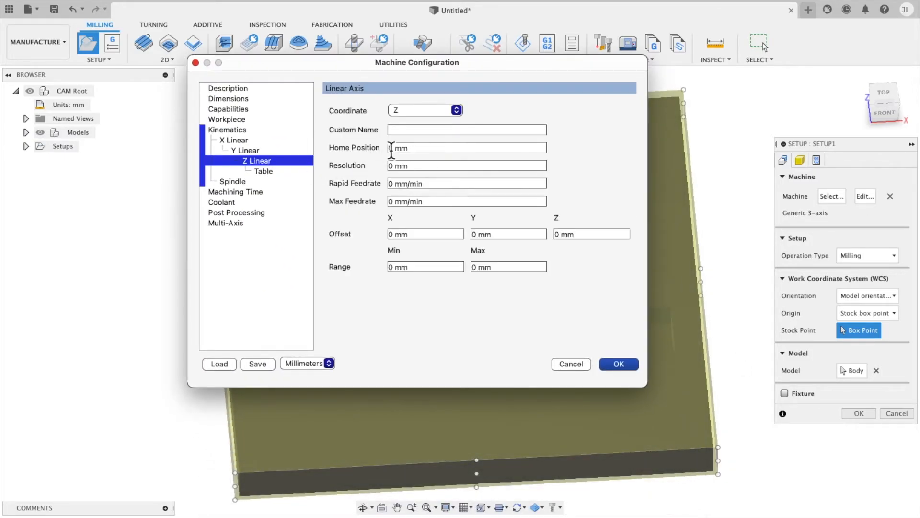
type("-1")
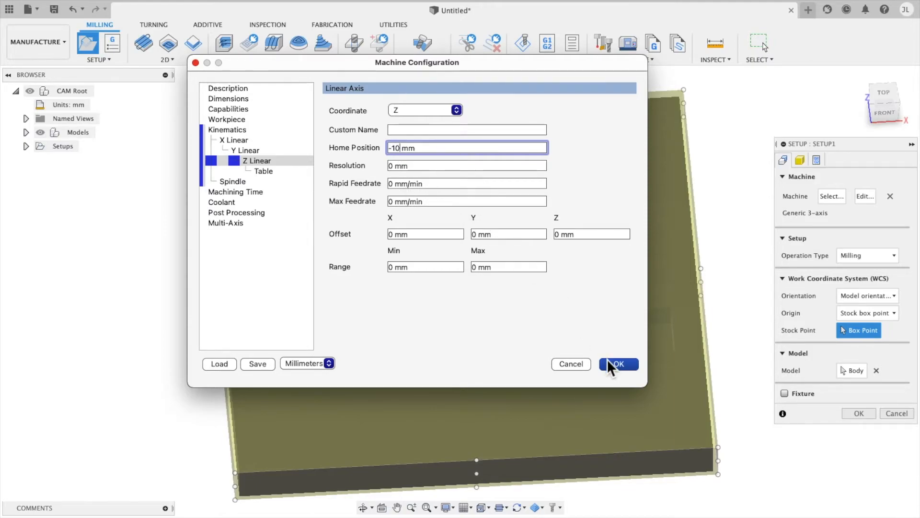
left_click(618, 364)
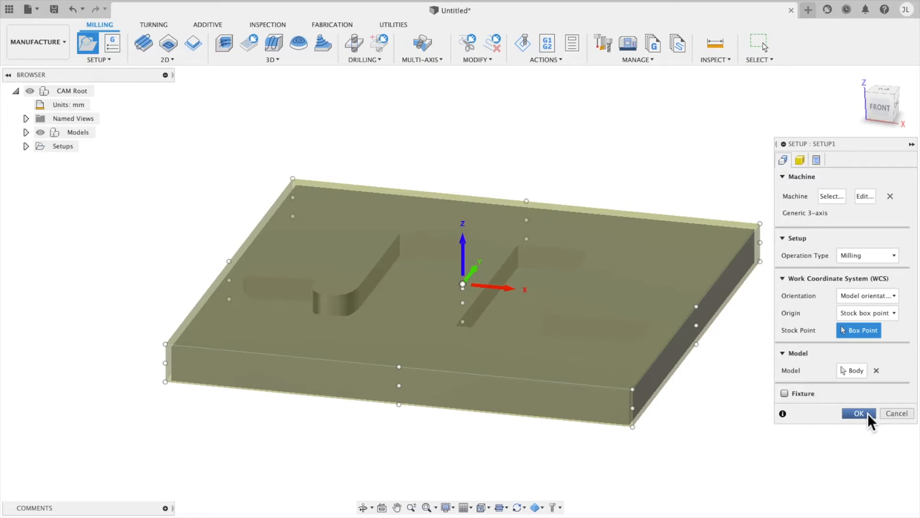
left_click(857, 413)
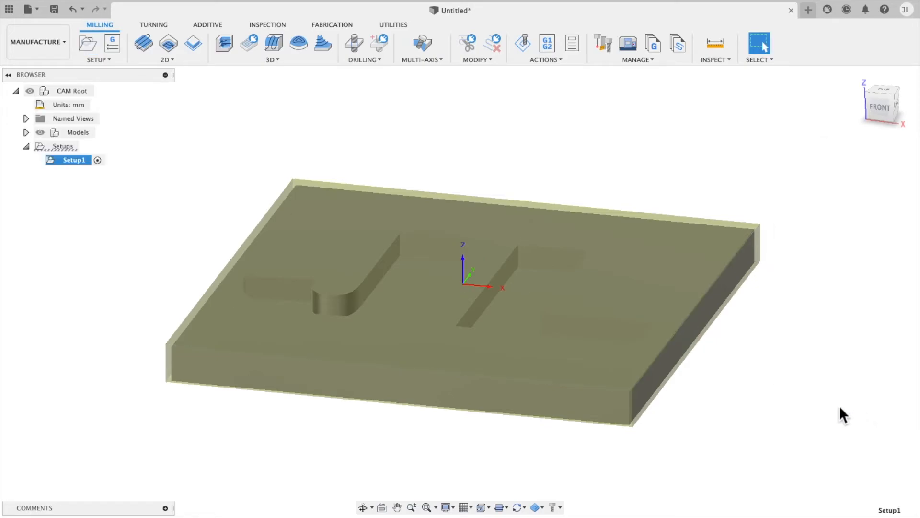
mouse_move(294, 122)
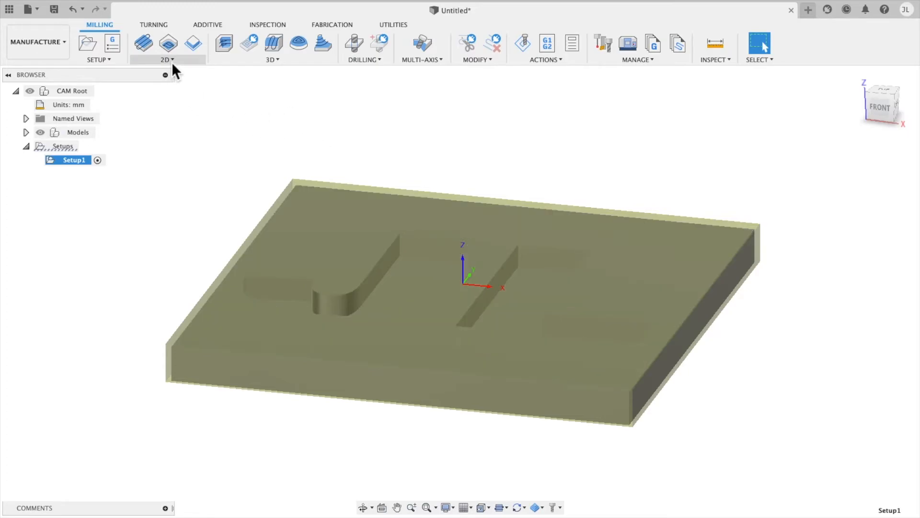
Start a 2D Pocket on the J and L contours and review its Heights settings
left_click(167, 59)
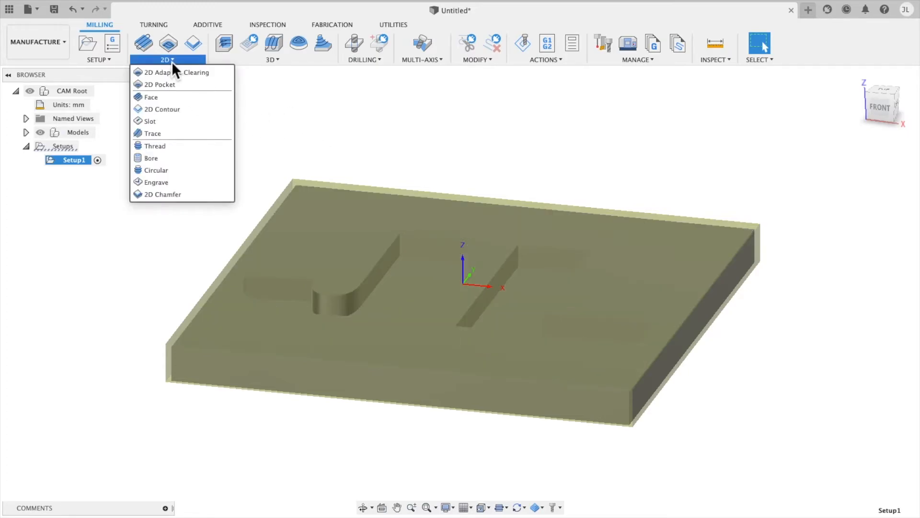
mouse_move(159, 84)
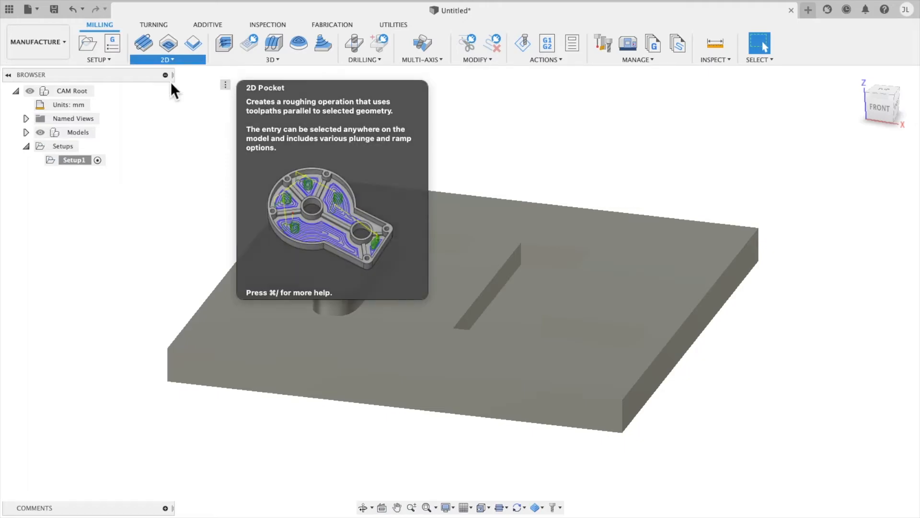
left_click(143, 43)
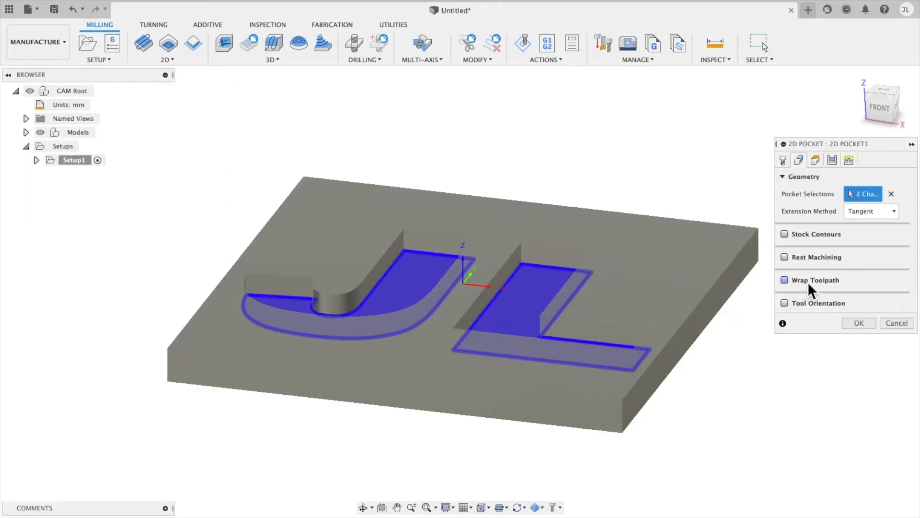
left_click(816, 160)
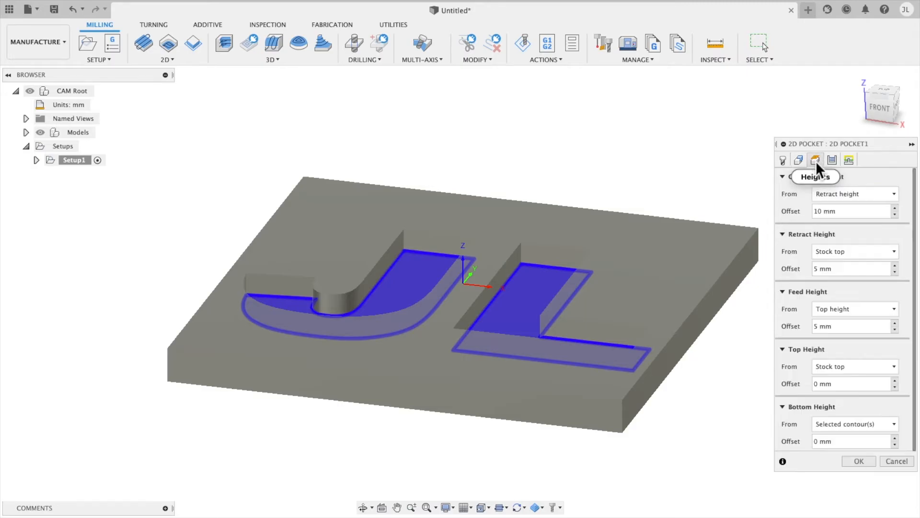
left_click(782, 160)
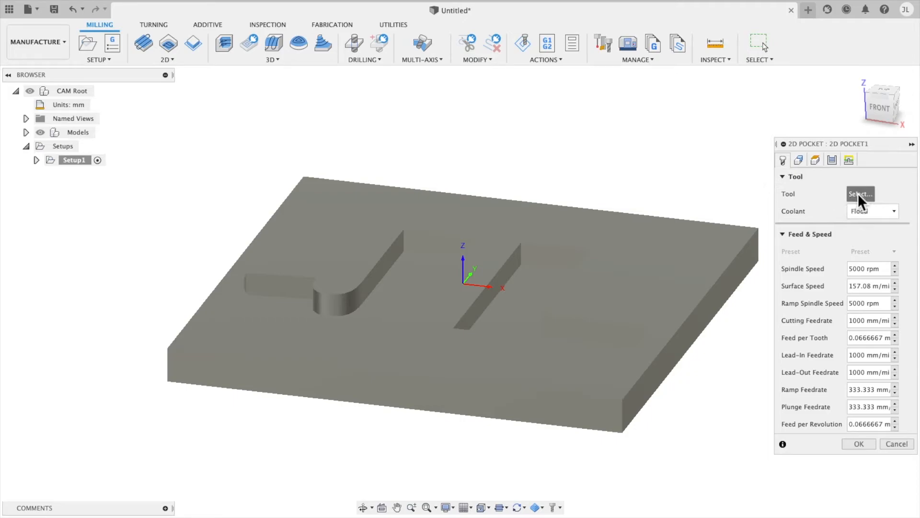
left_click(860, 194)
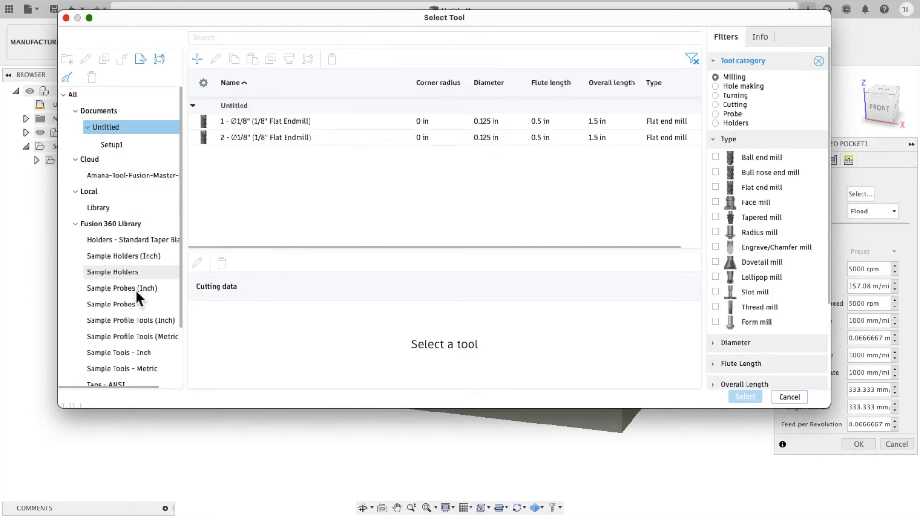
Select the 1/8" Flat Endmill from Sample Tools - Inch with Aluminum - Slotting preset
left_click(118, 352)
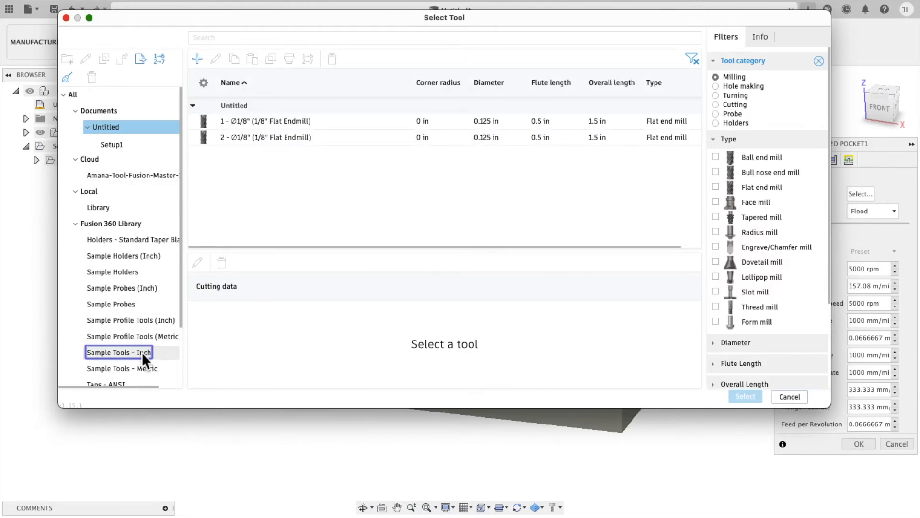
left_click(119, 352)
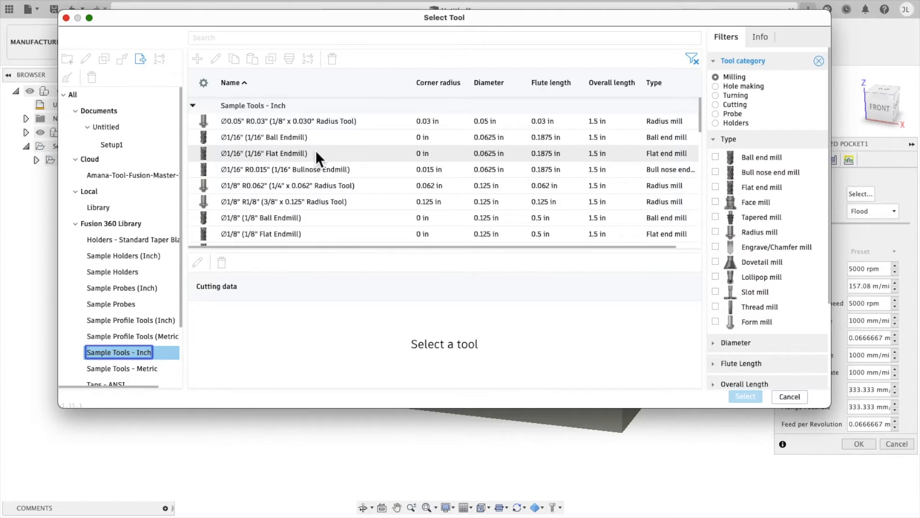
mouse_move(371, 230)
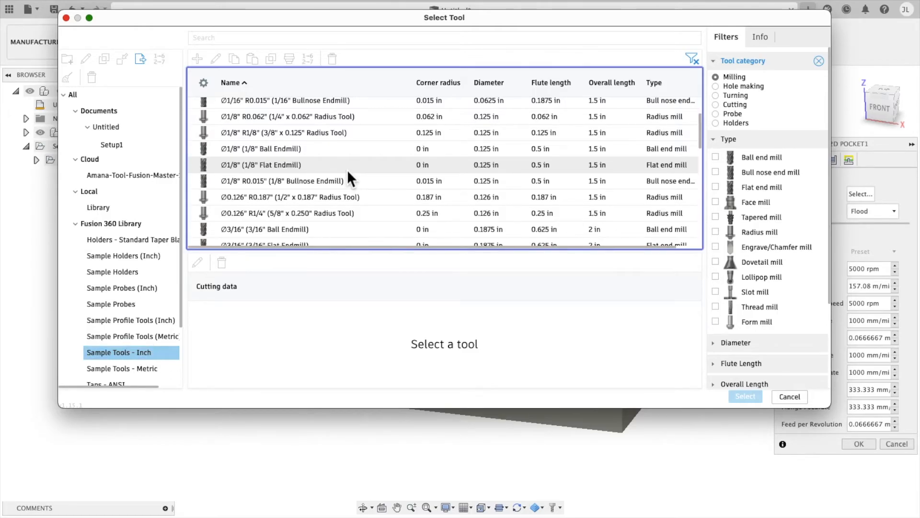
left_click(261, 165)
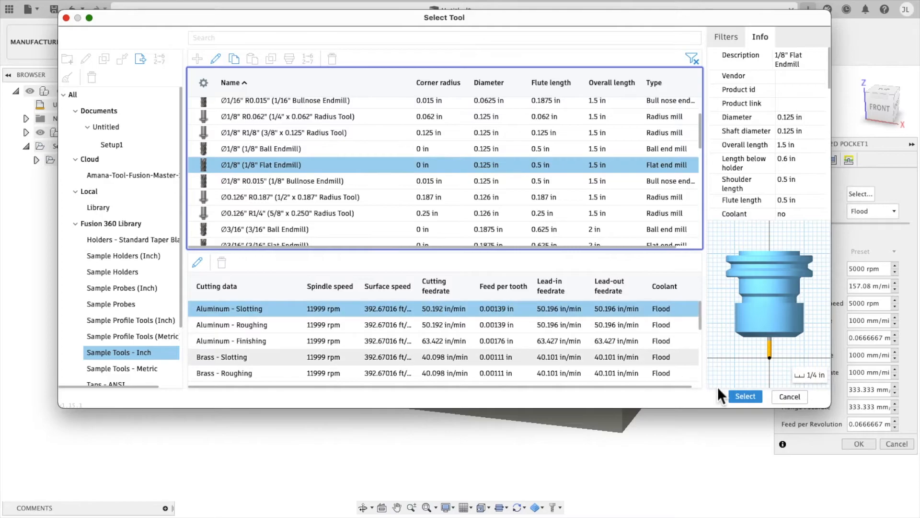
left_click(745, 397)
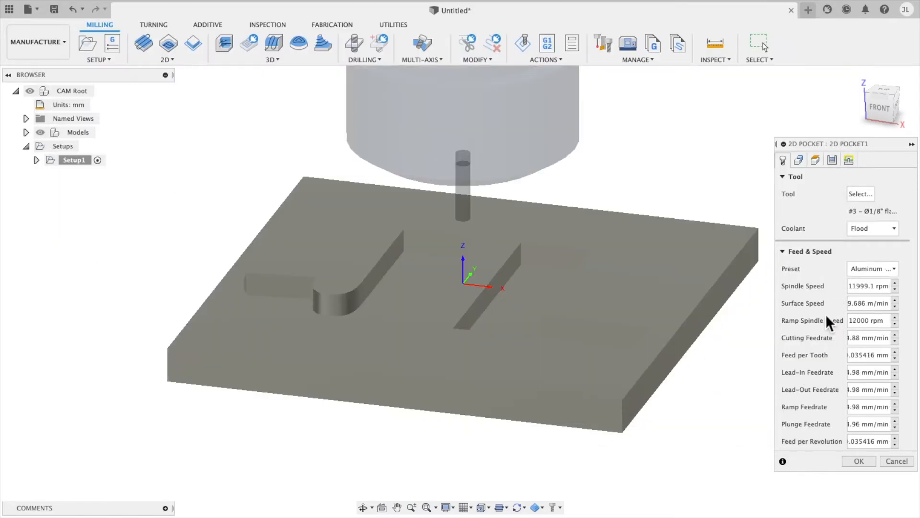
mouse_move(839, 208)
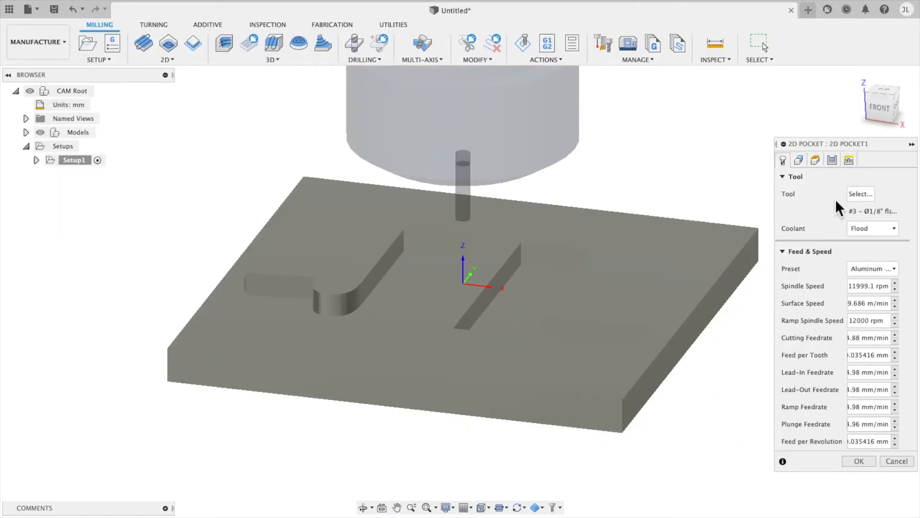
mouse_move(798, 160)
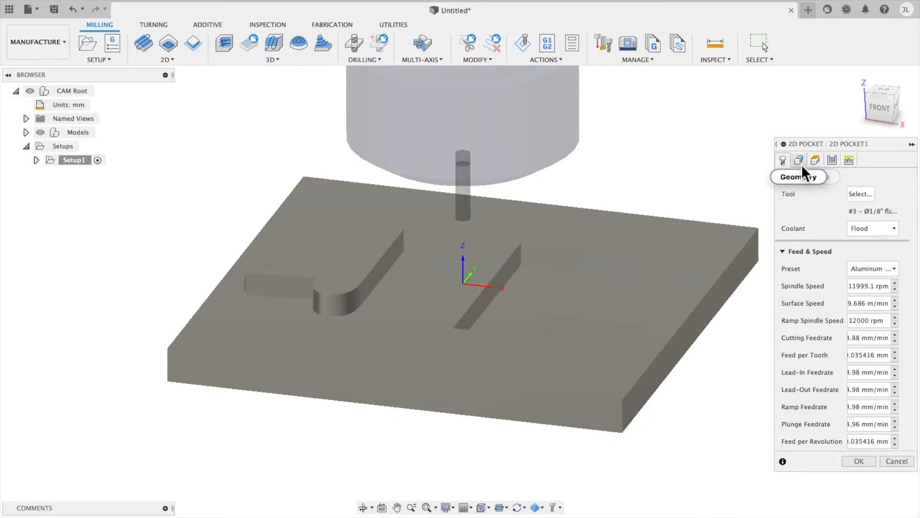
left_click(831, 160)
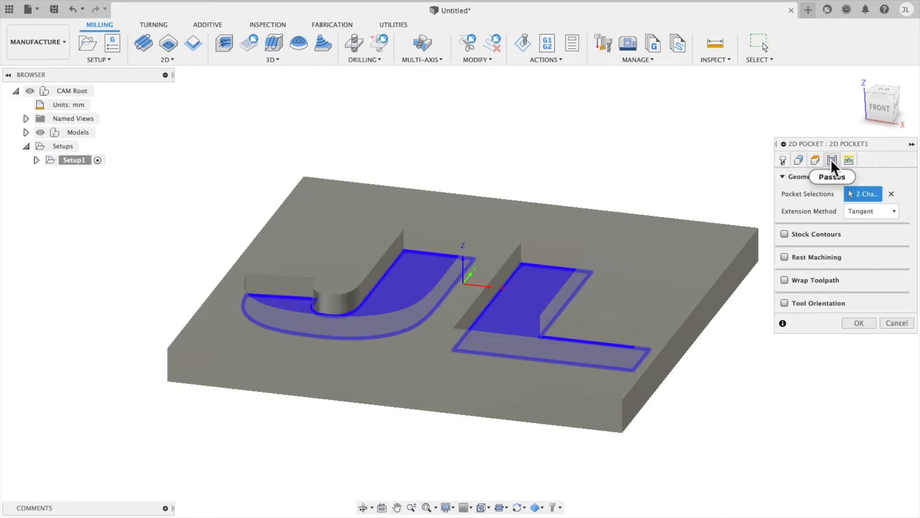
Set 1 mm roughing stepdowns and 0.5 mm stock to leave, then generate the toolpath
left_click(832, 160)
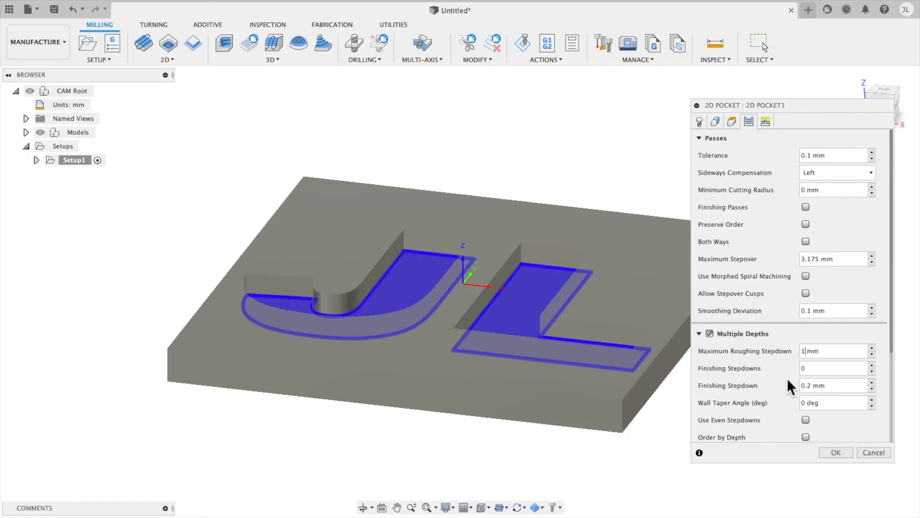
scroll("down", 3)
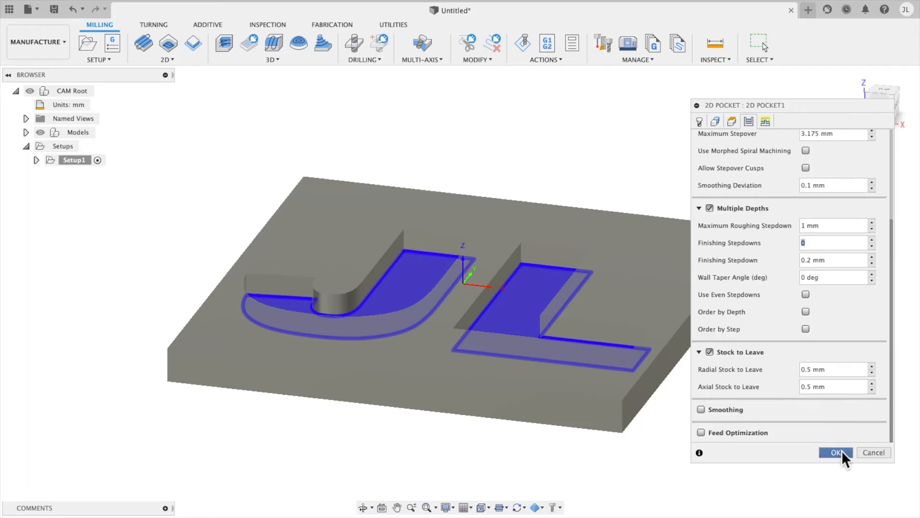
left_click(836, 452)
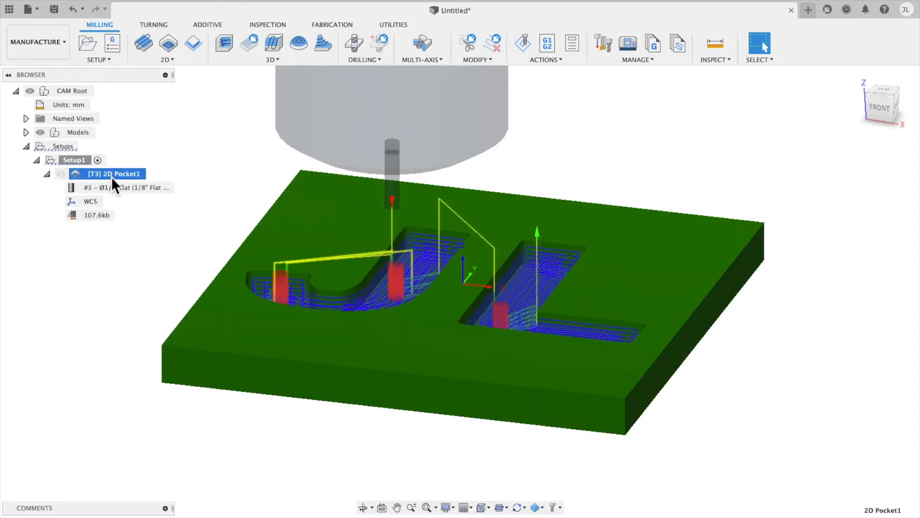
right_click(114, 173)
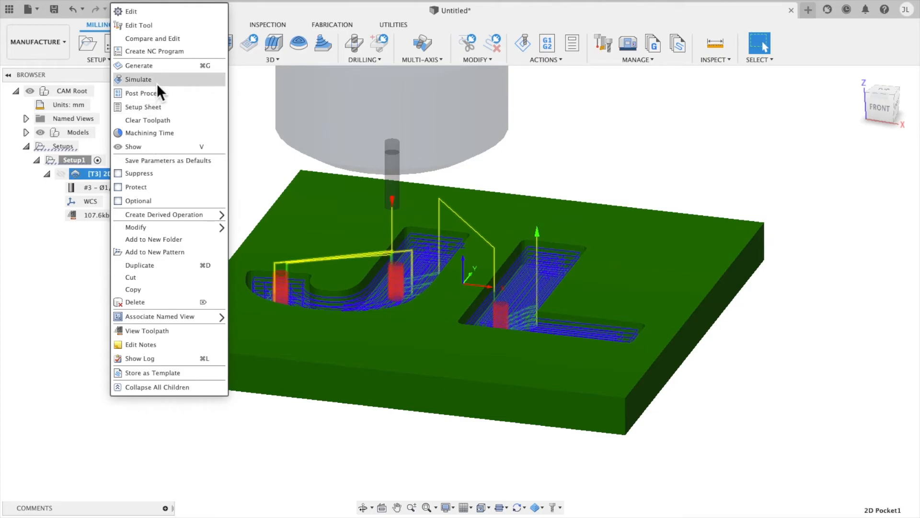
Simulate 2D Pocket1 cutting both letters, showing about 5:39 machining time
left_click(138, 79)
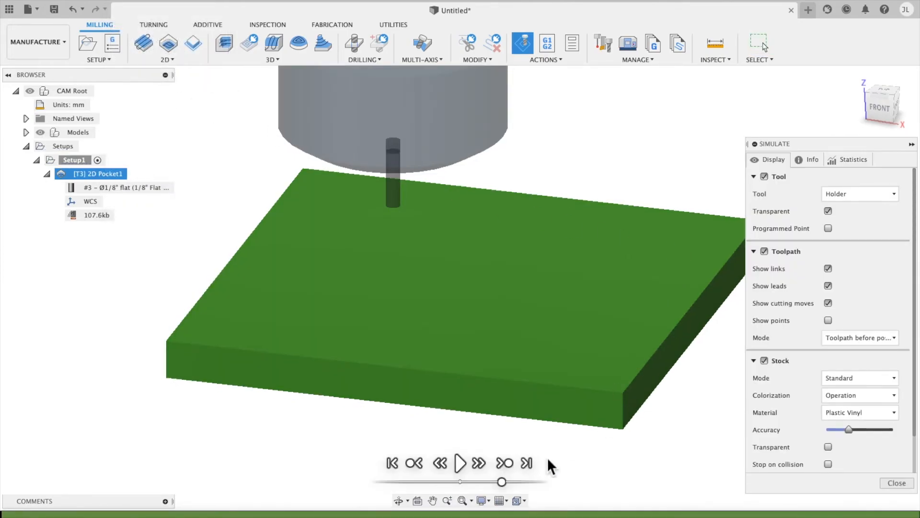
left_click(460, 463)
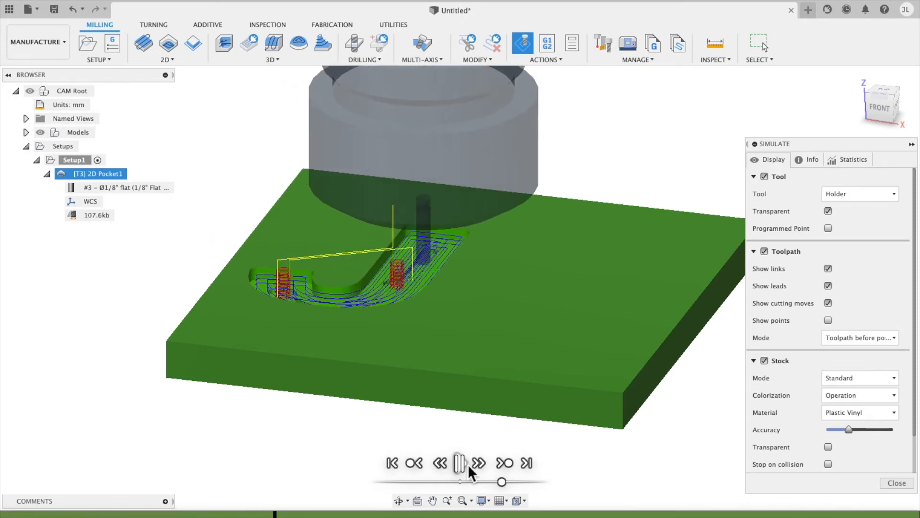
left_click(480, 463)
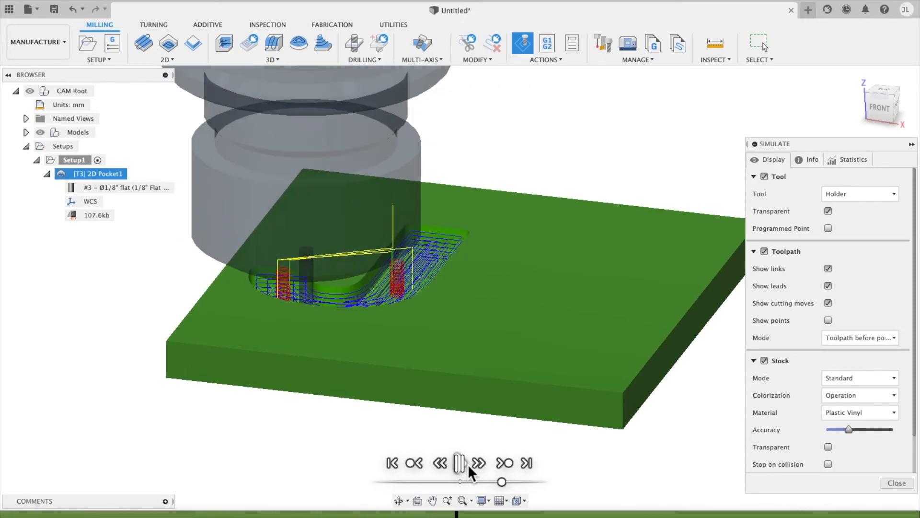
left_click(479, 463)
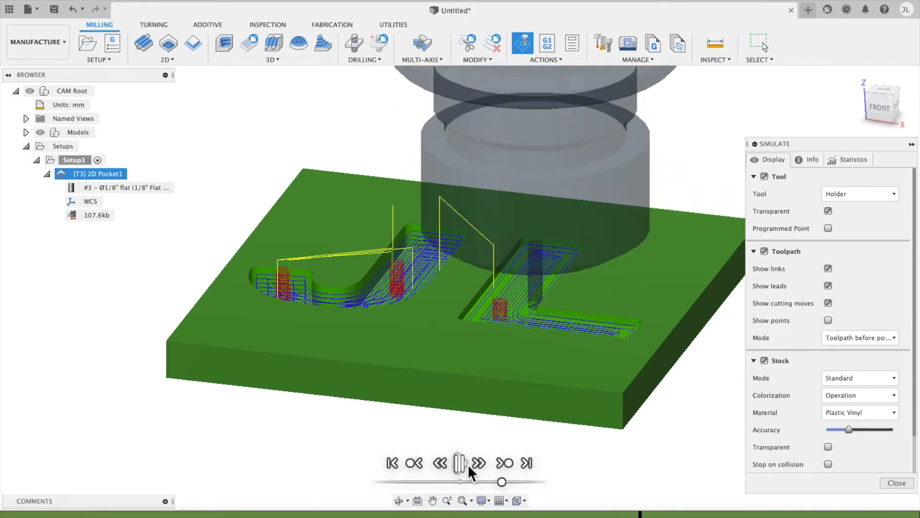
left_click(479, 463)
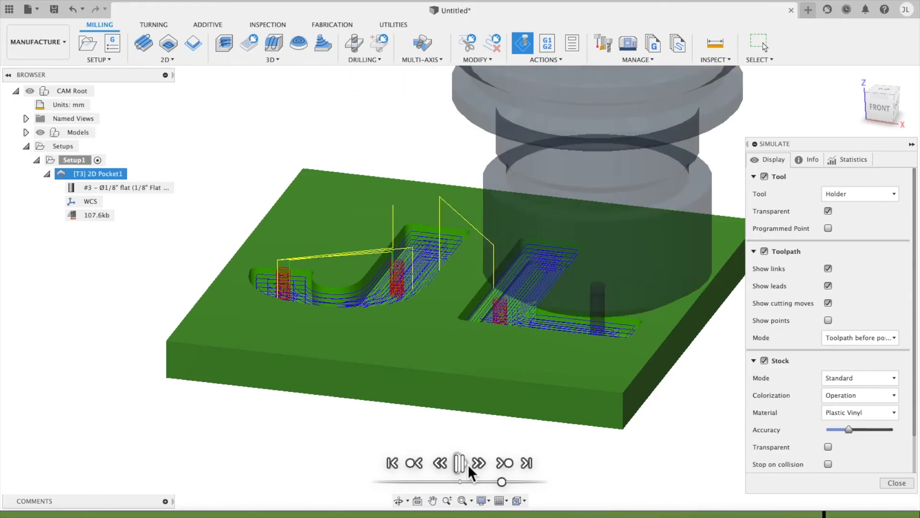
left_click(460, 463)
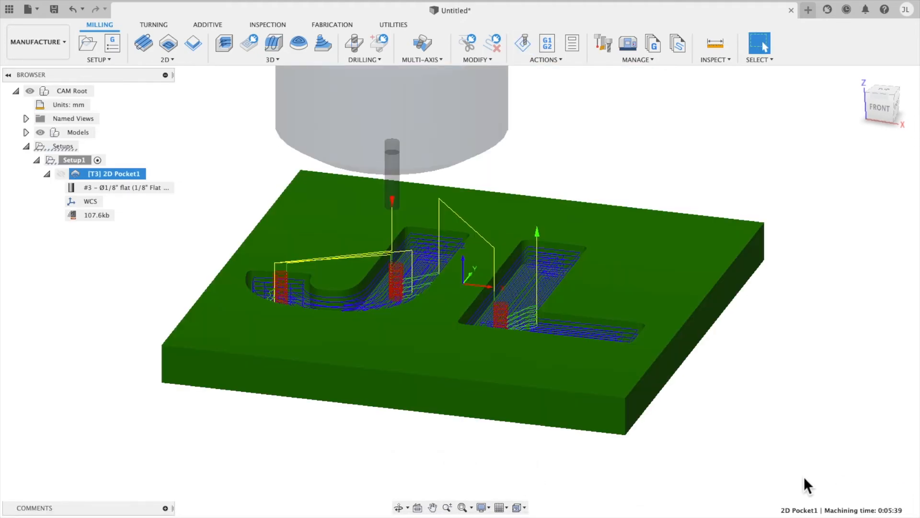
left_click(546, 59)
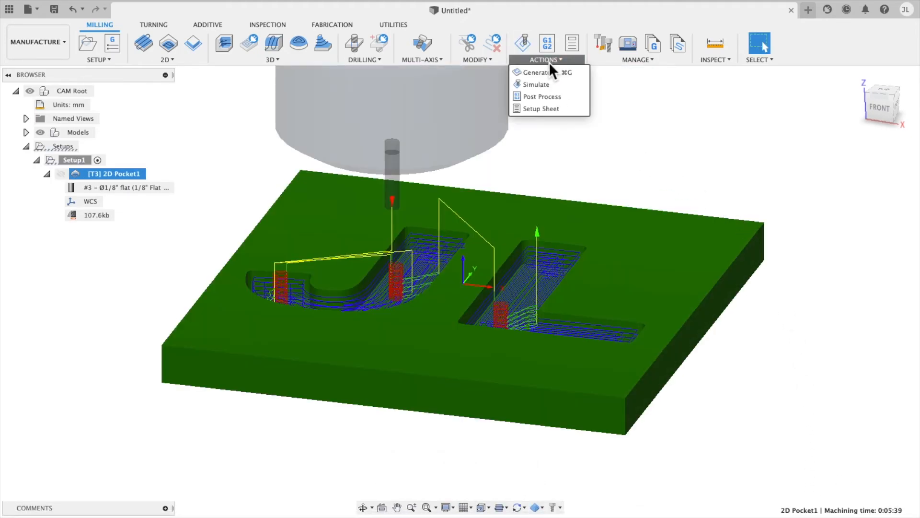
mouse_move(535, 84)
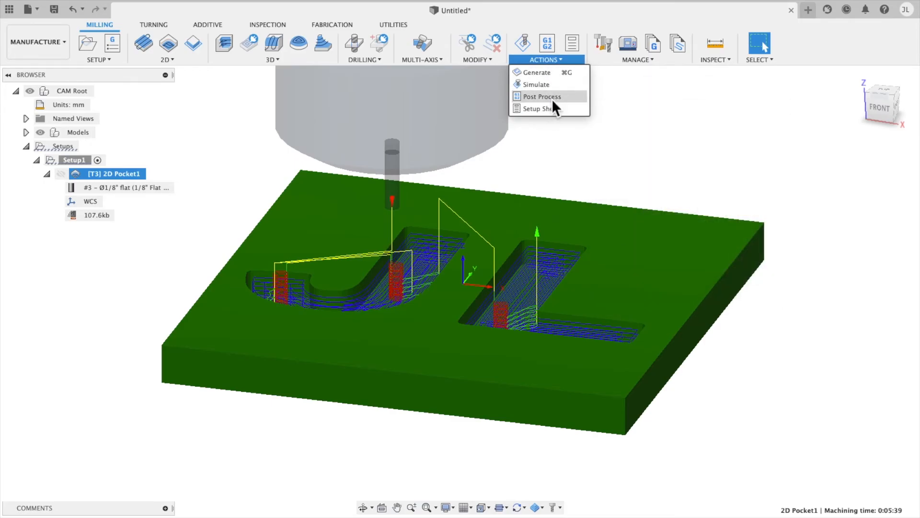
Post-process with the STEPCRAFT UCCNC post and save as 1001.nc, replacing the old file
left_click(539, 97)
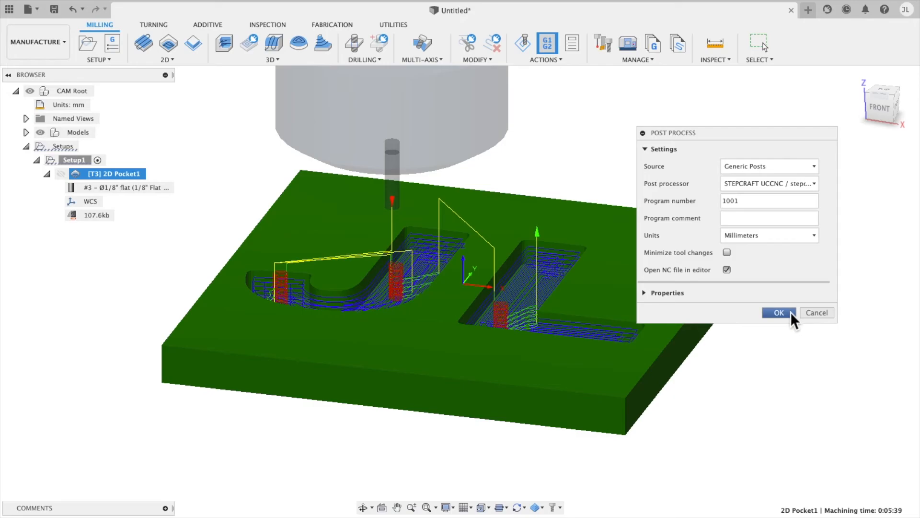
left_click(778, 312)
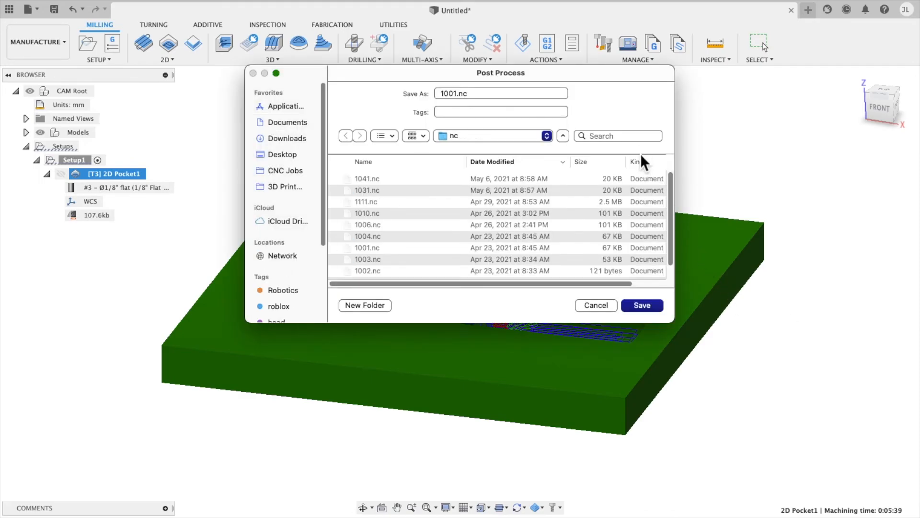
mouse_move(642, 306)
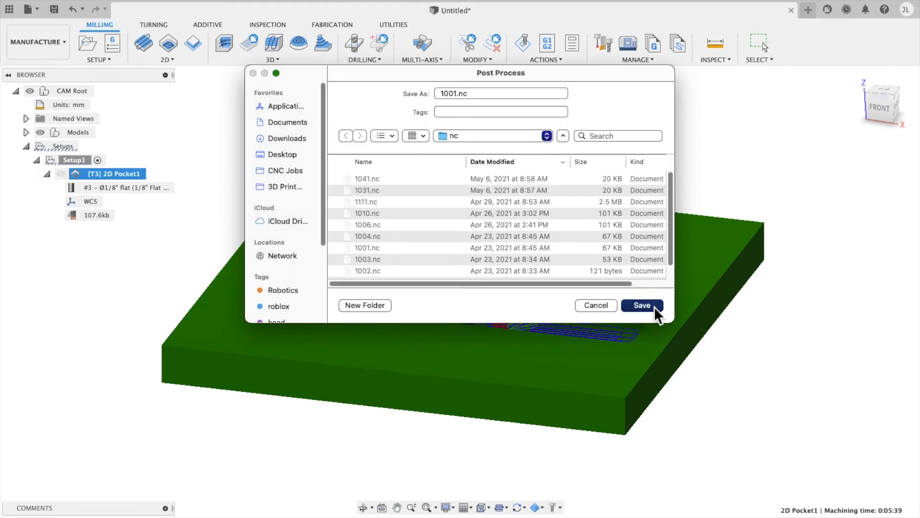
left_click(641, 305)
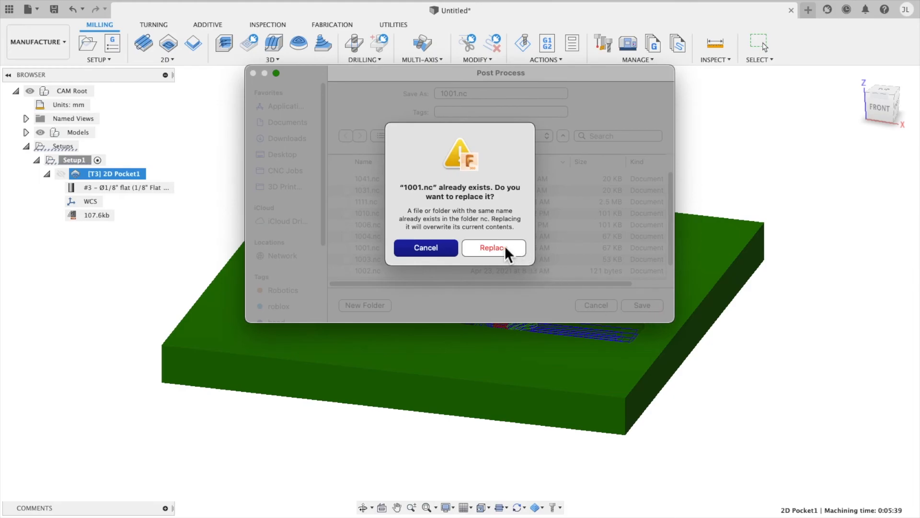
left_click(492, 247)
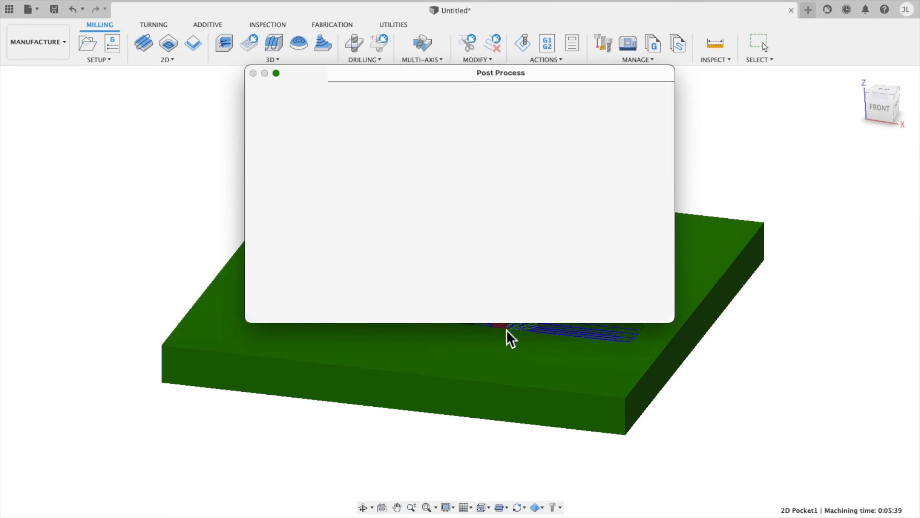
left_click(252, 73)
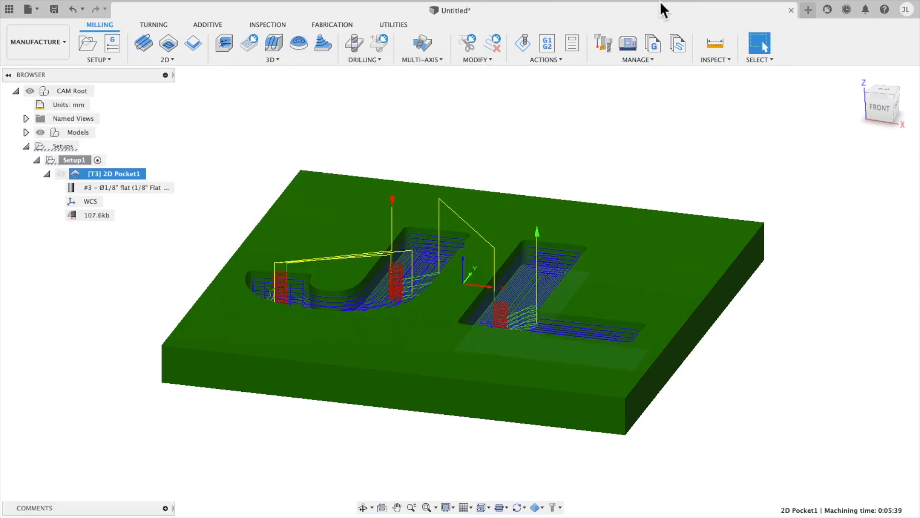